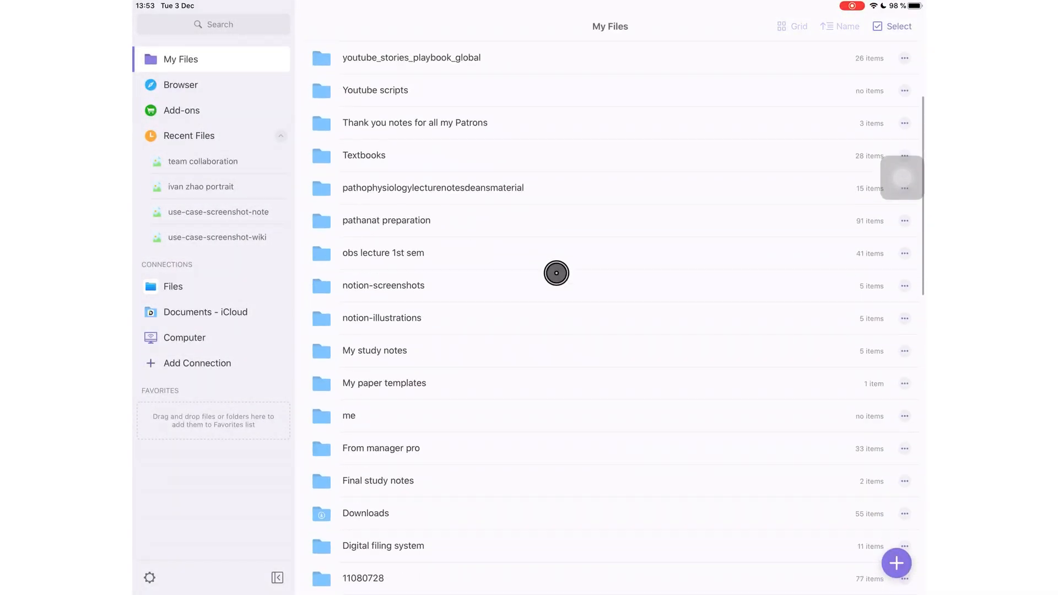
Browse the Google Drive and Dropbox locations, then return to iCloud Drive.
scroll(down, 3)
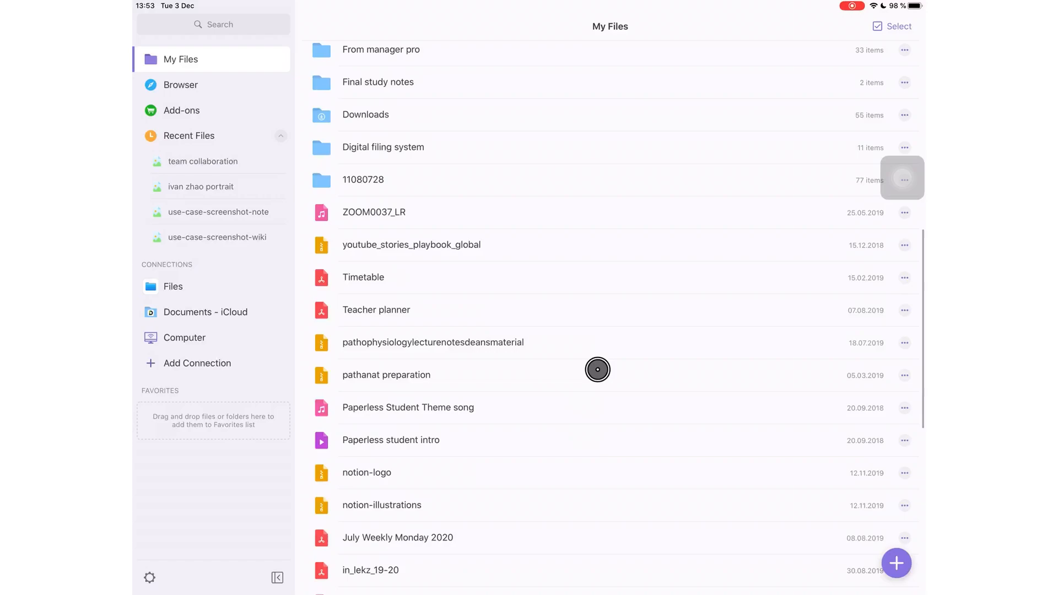
scroll(up, 3)
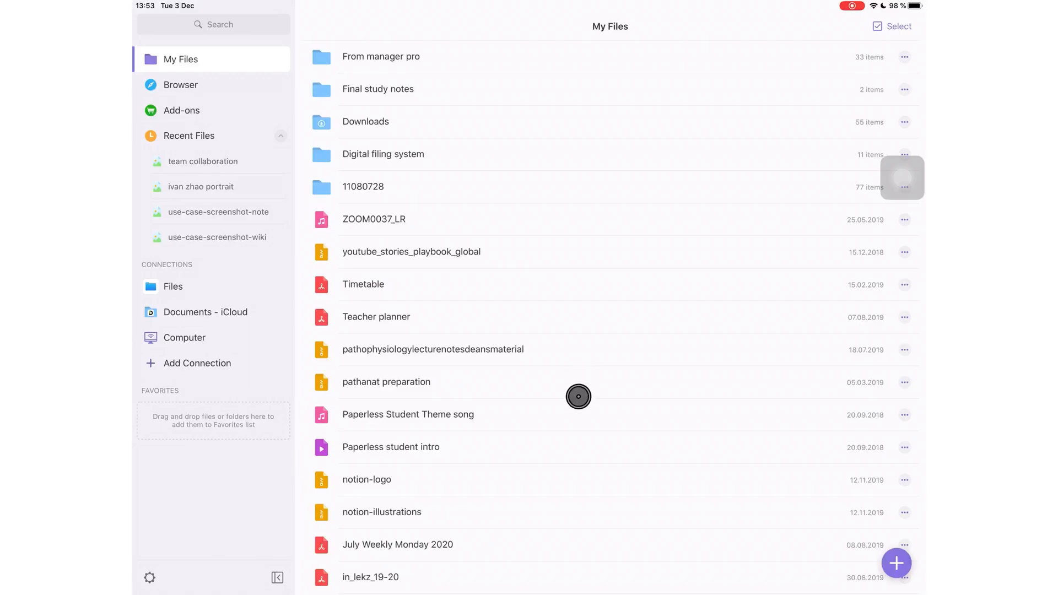
scroll(down, 3)
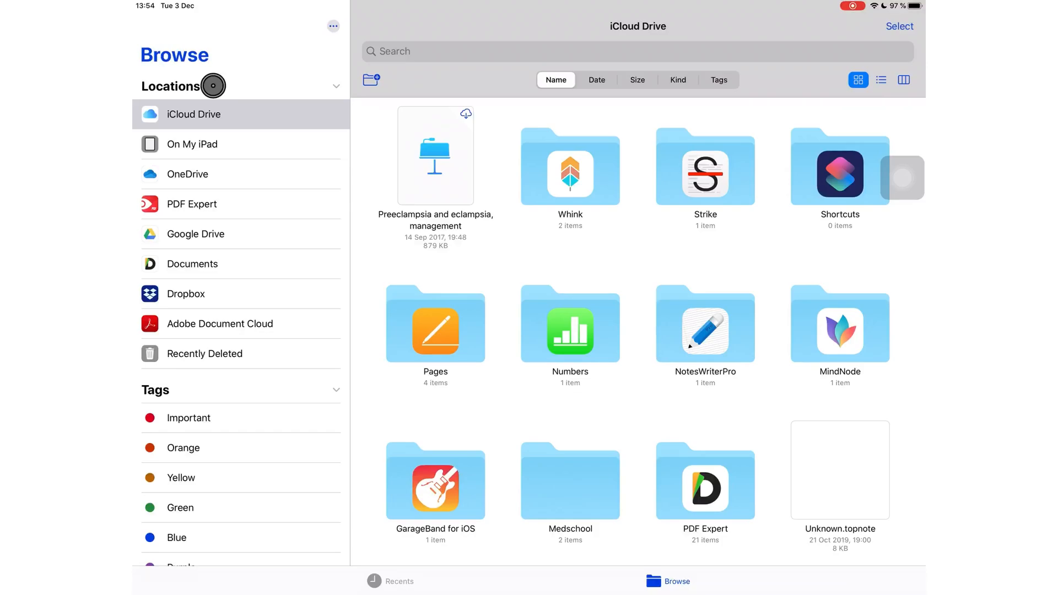
mouse_move(210, 189)
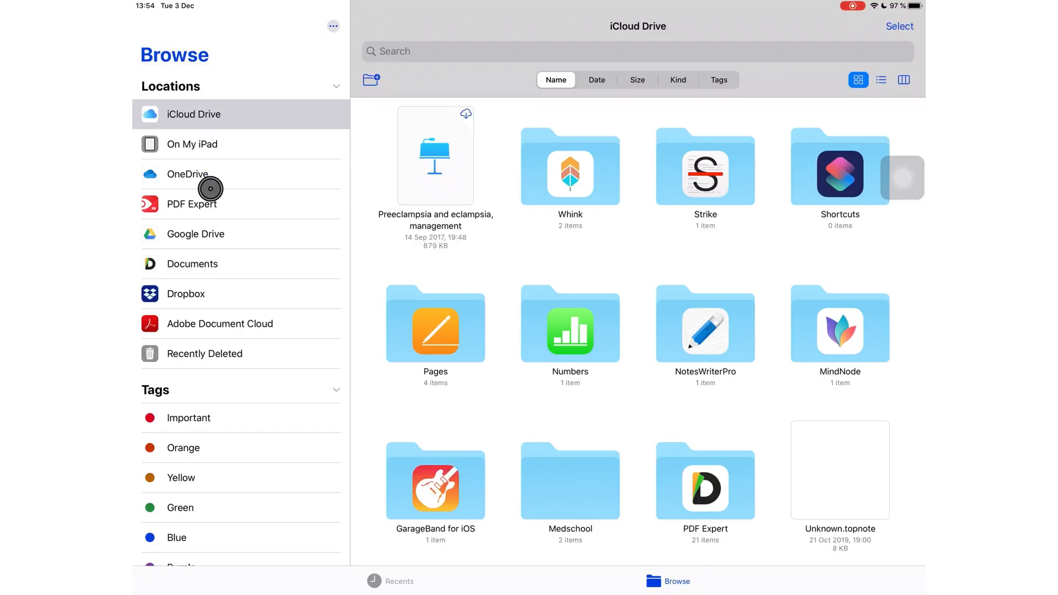
mouse_move(204, 225)
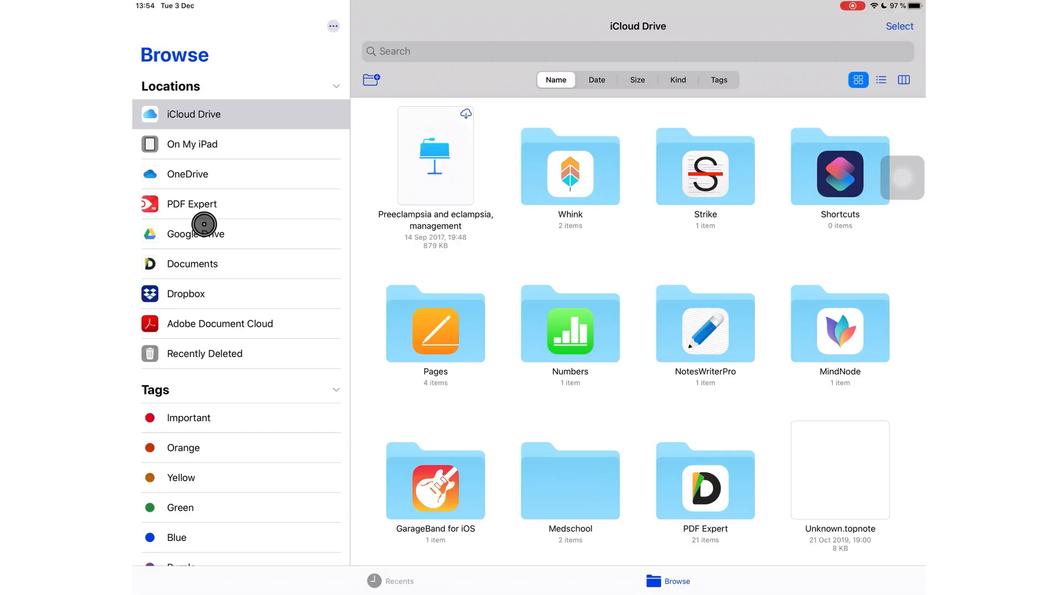
click(197, 233)
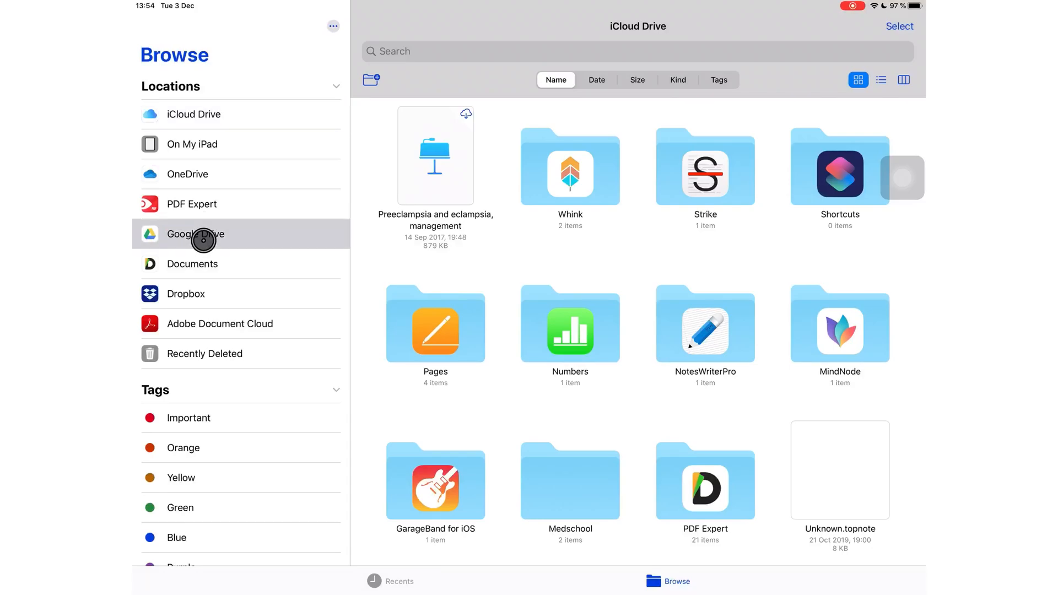
click(196, 234)
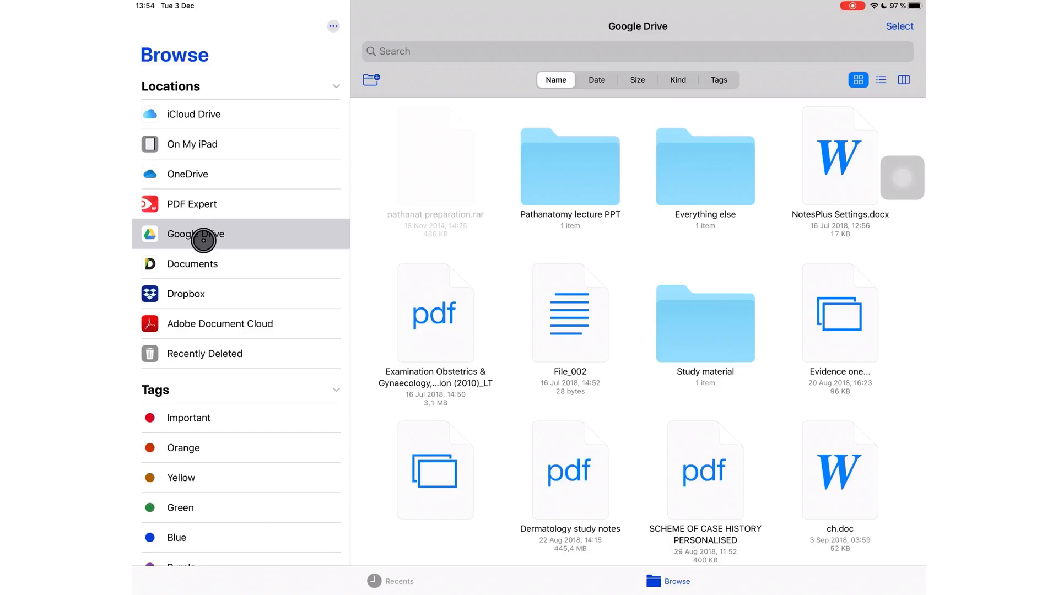
mouse_move(208, 290)
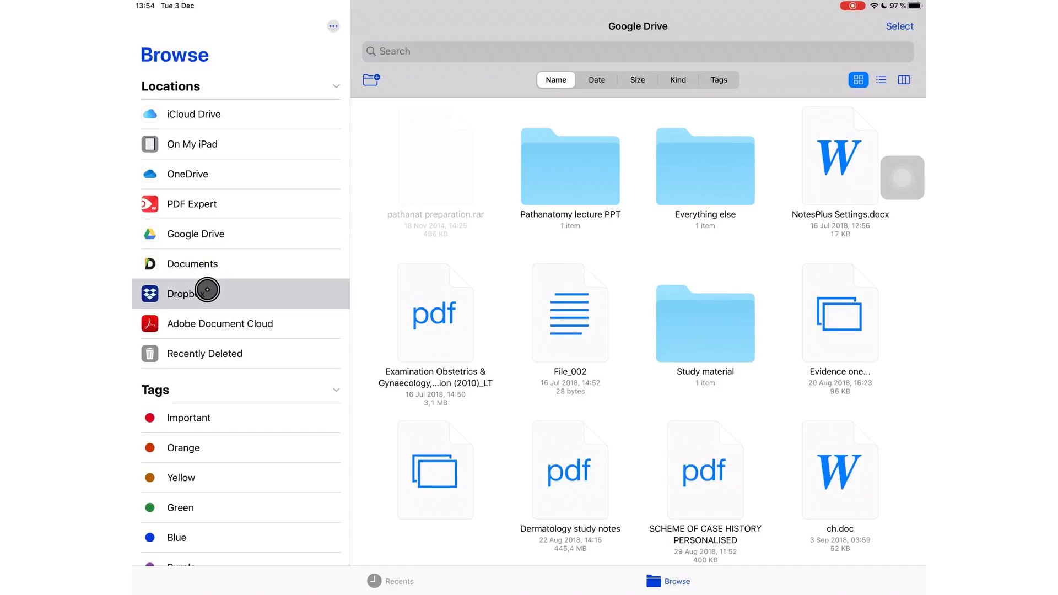
click(188, 293)
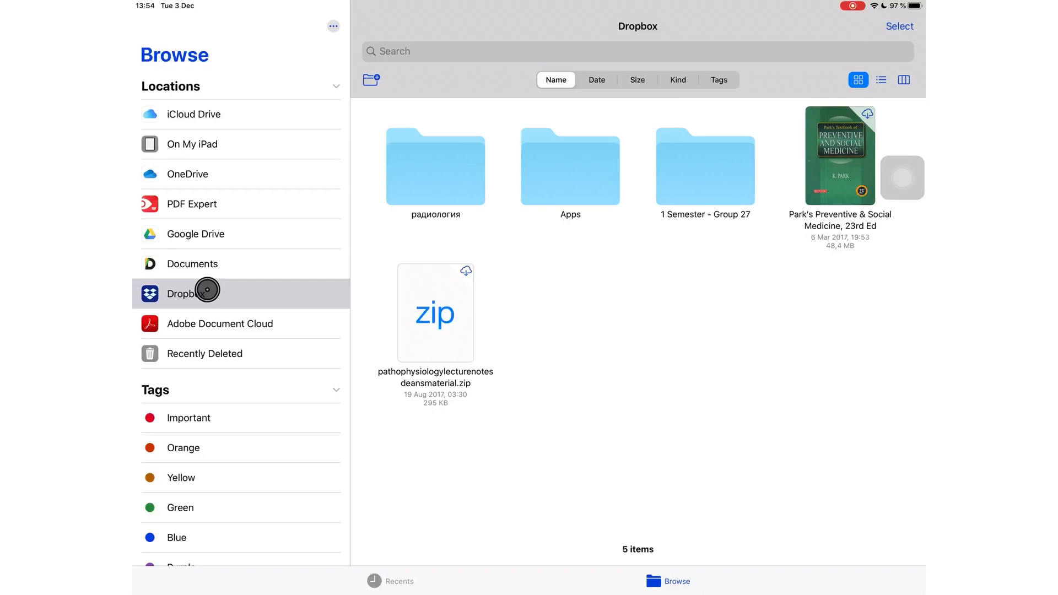
click(193, 114)
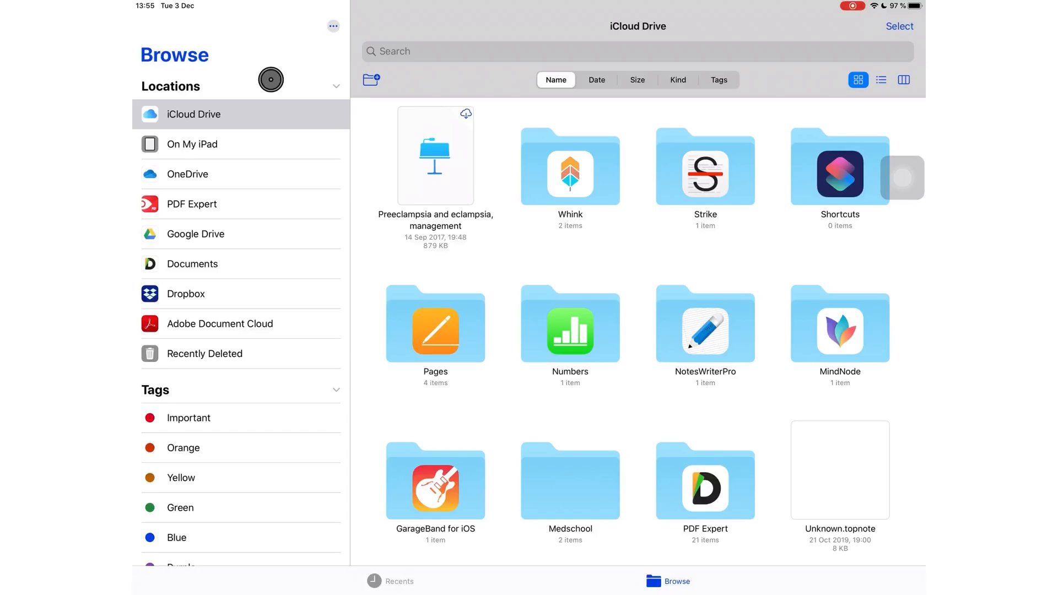
Browse PDF Expert, Documents and Adobe Document Cloud (cancelling the Acrobat sign-in), then show On My iPad.
scroll(down, 3)
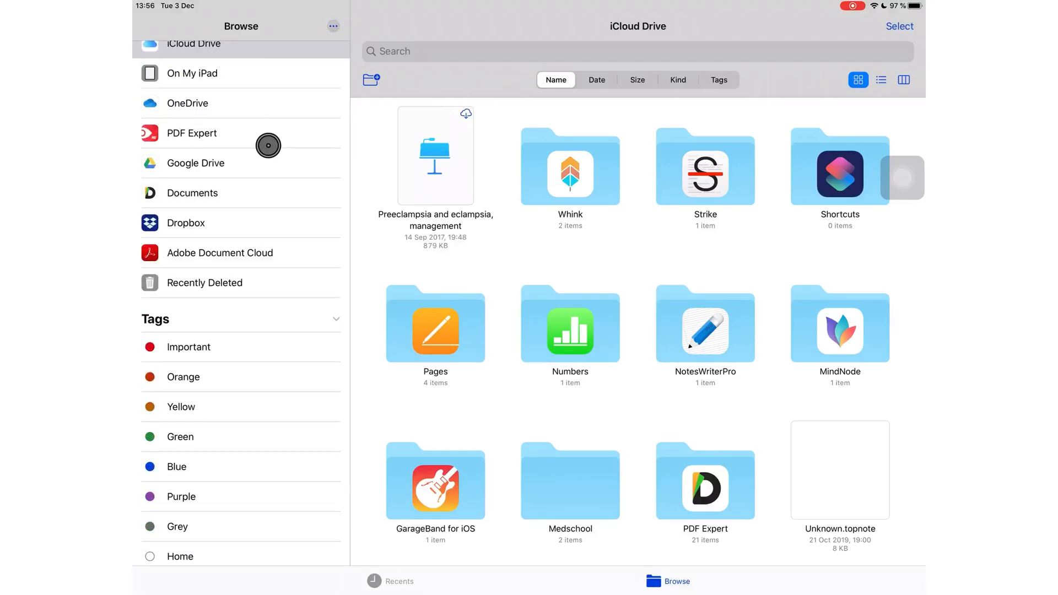
click(191, 133)
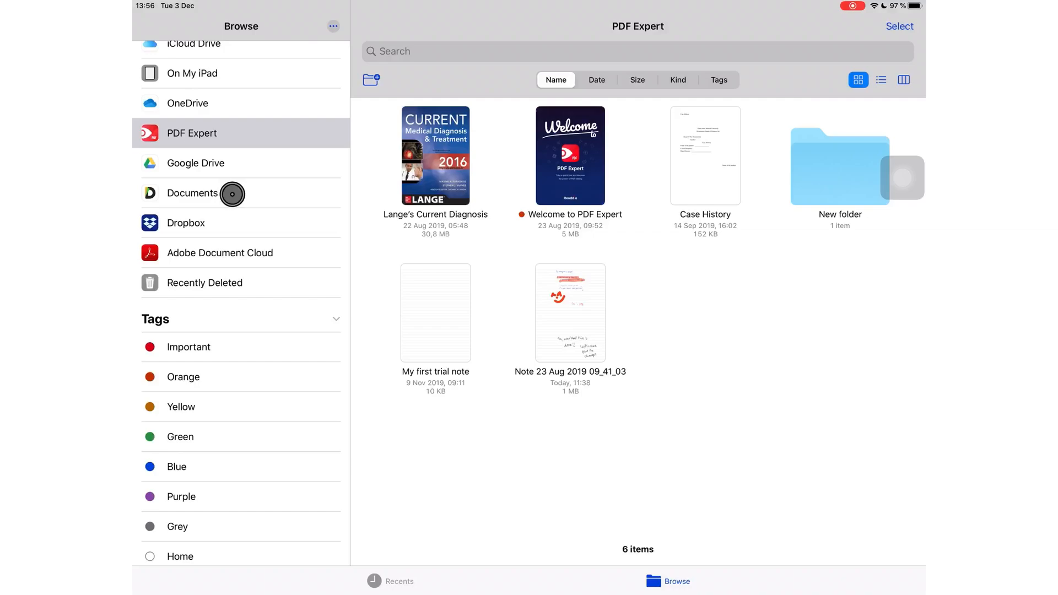
click(192, 192)
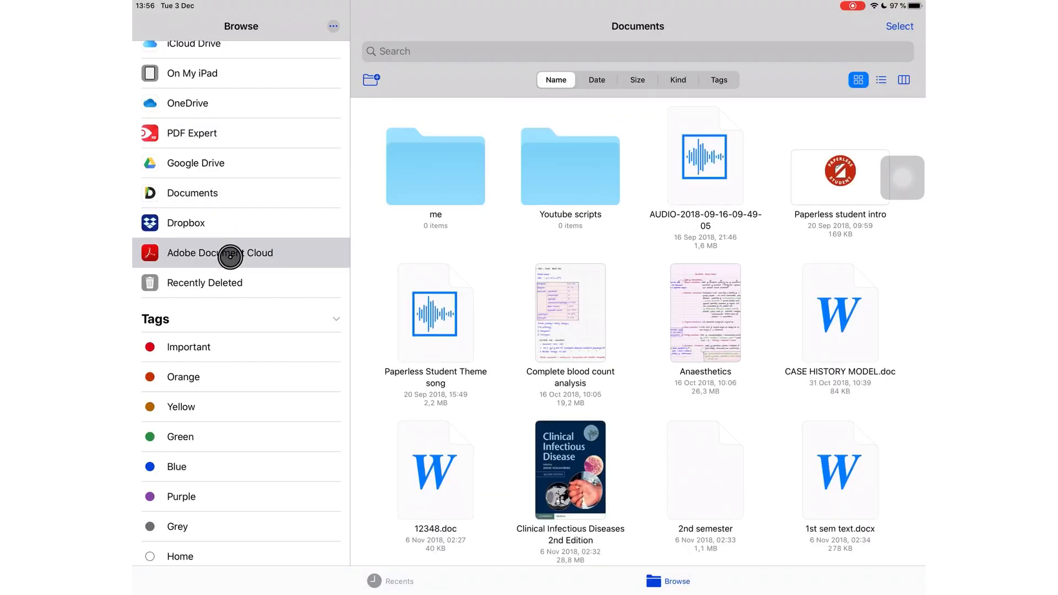
click(219, 253)
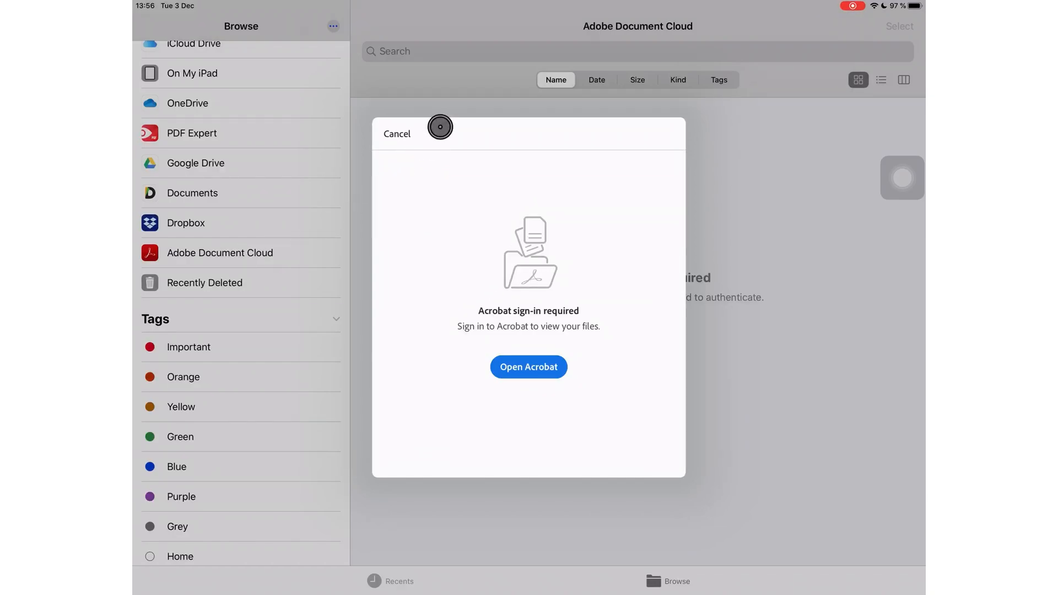
click(397, 133)
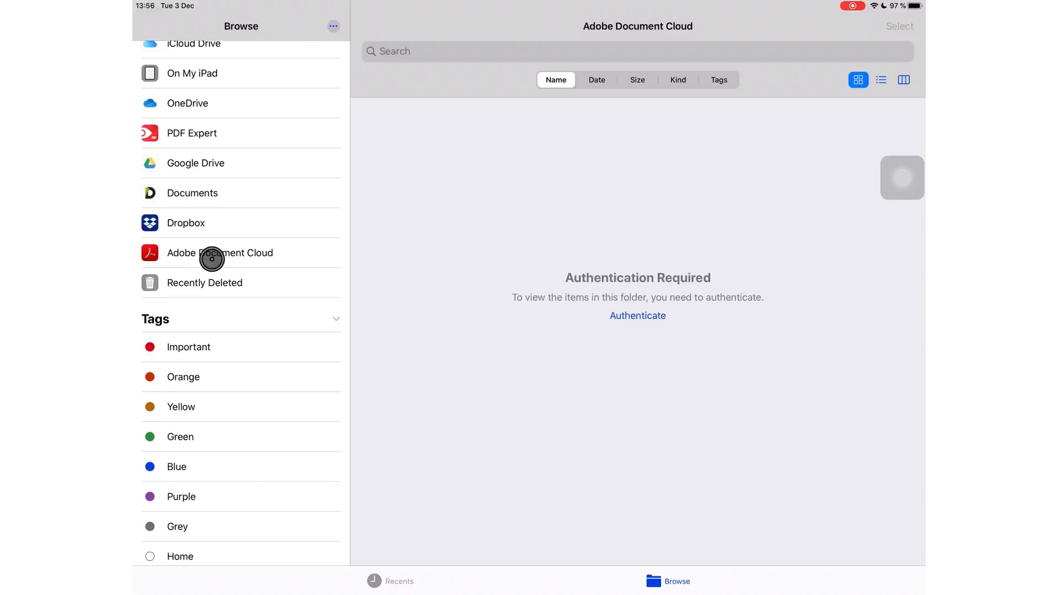
mouse_move(249, 85)
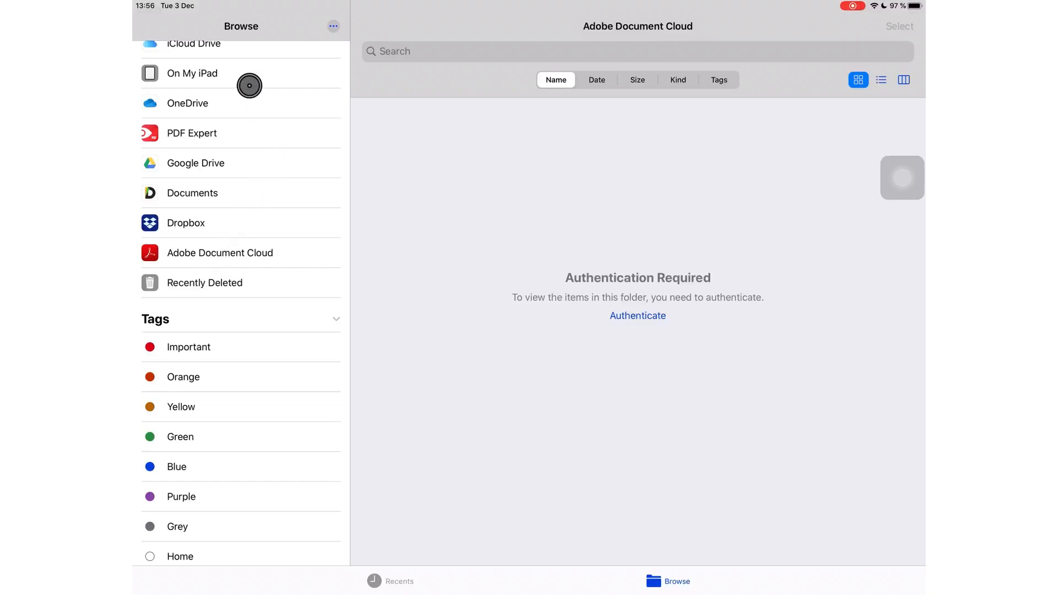
mouse_move(309, 100)
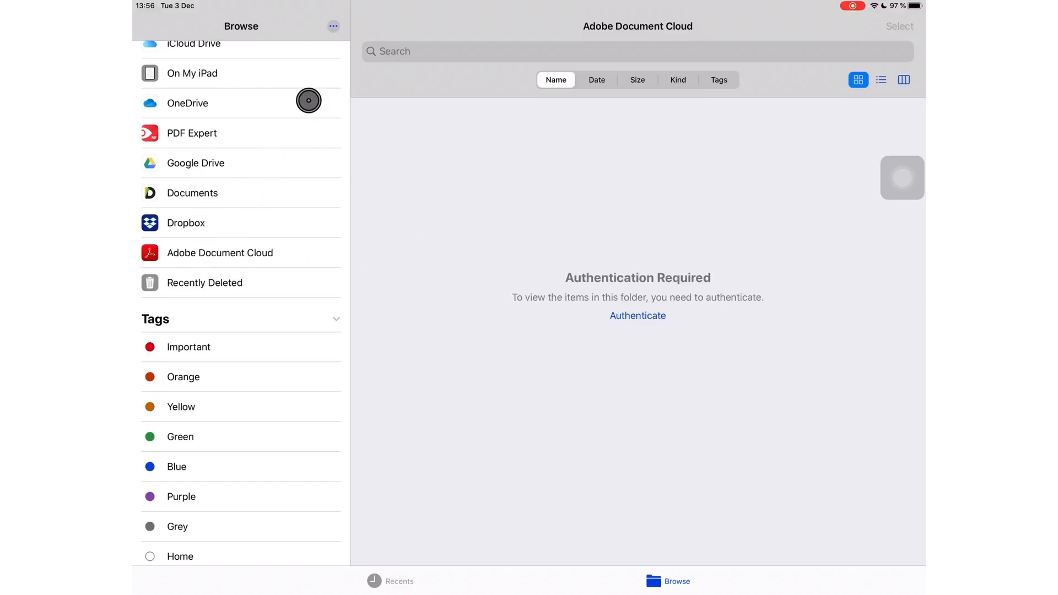
mouse_move(292, 115)
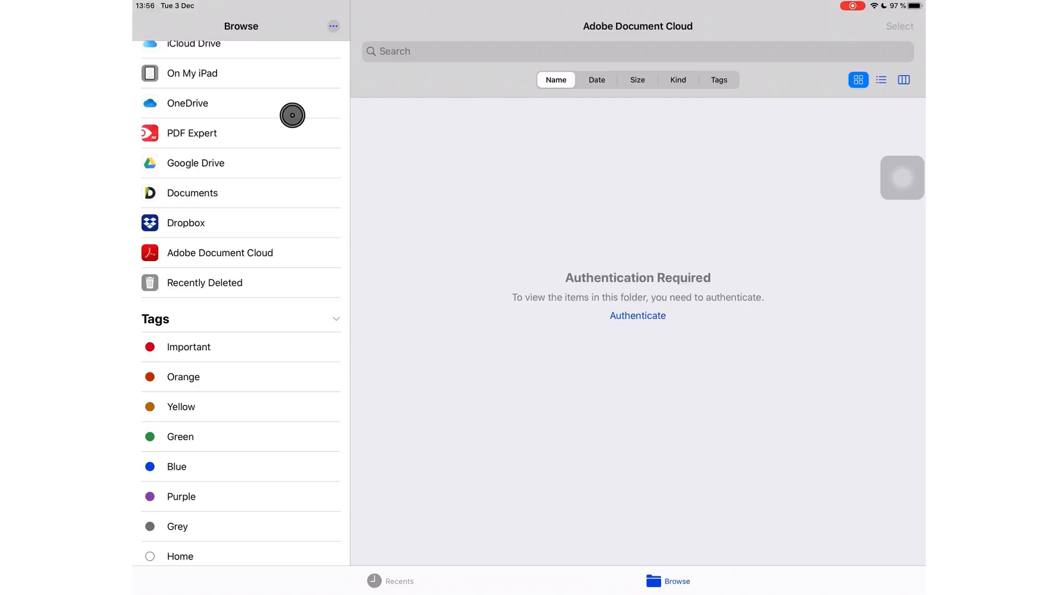
click(192, 73)
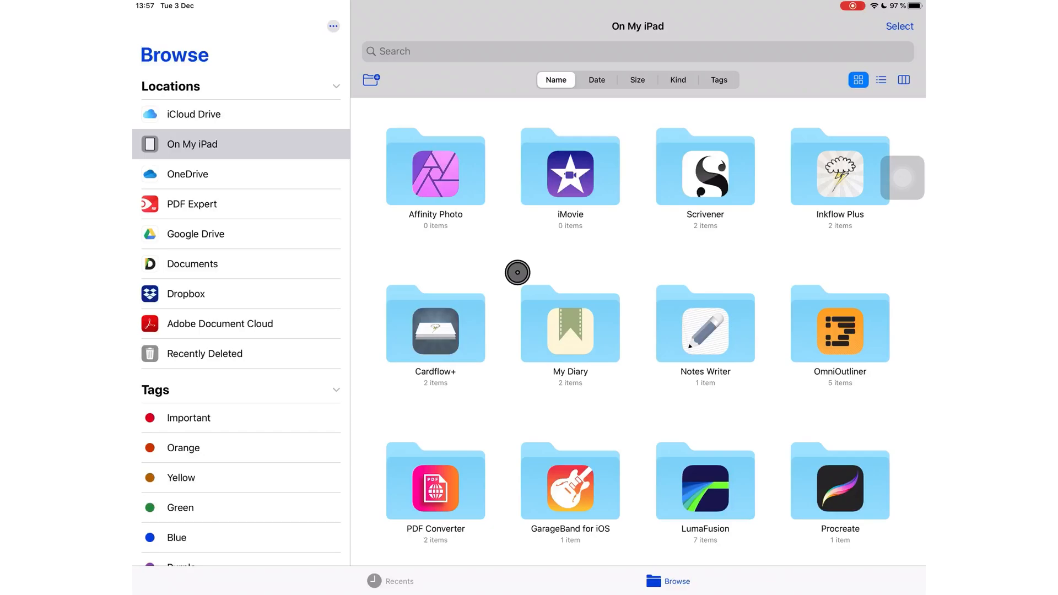
mouse_move(207, 131)
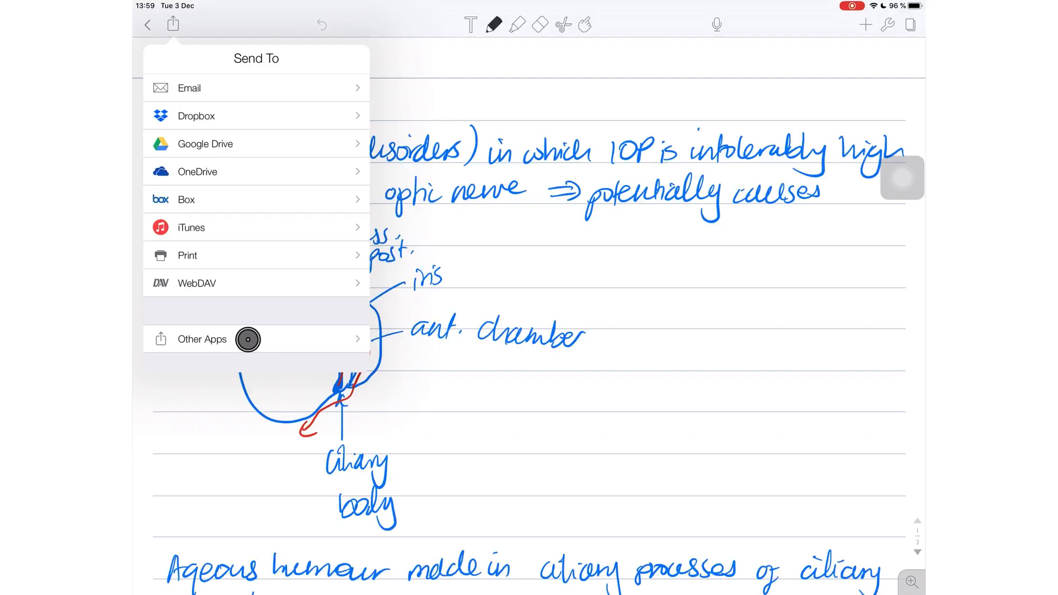
Share the Glaucoma note to other apps and choose Save to Files.
click(201, 338)
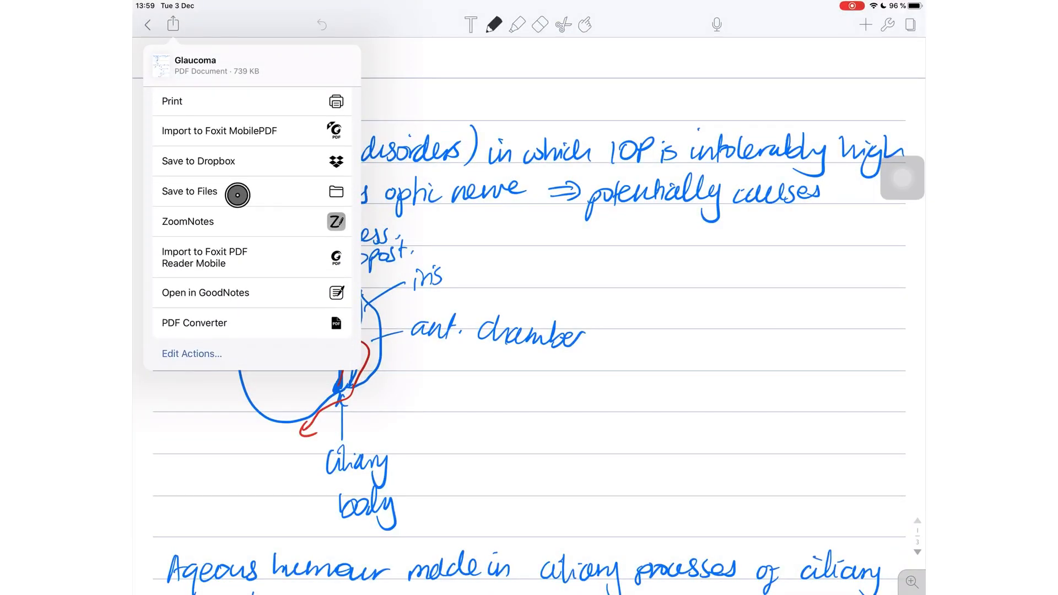
click(190, 191)
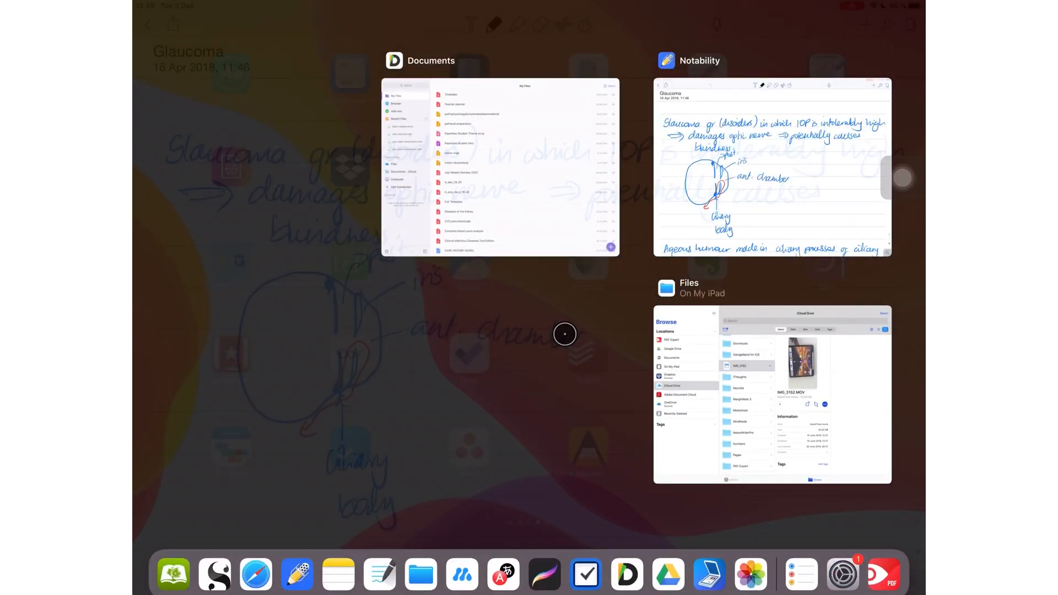
Switch to Files and open the Notability folder on the iPad holding the Glaucoma PDF.
click(771, 393)
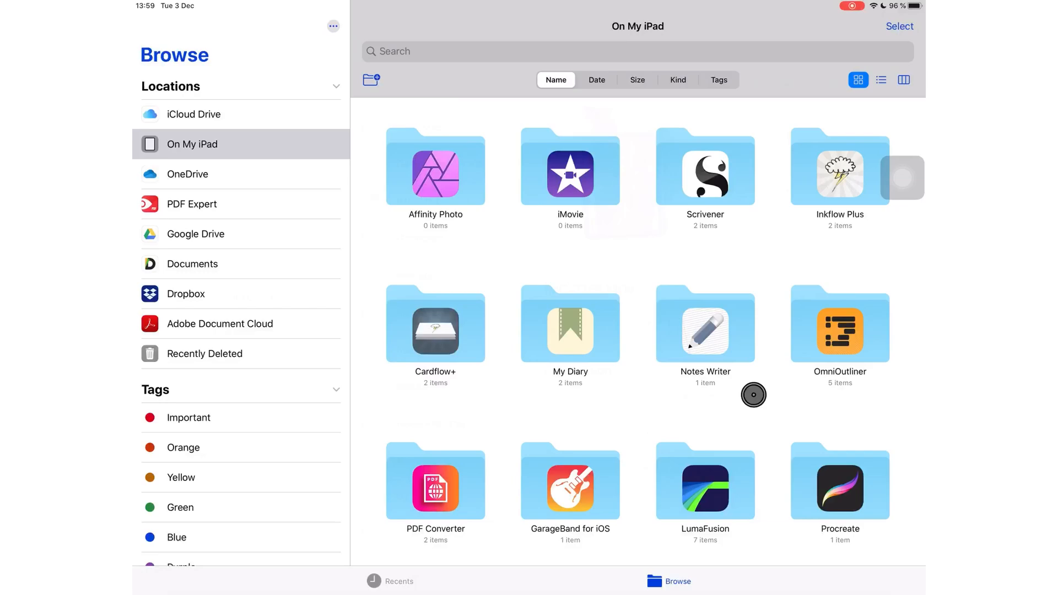
scroll(down, 3)
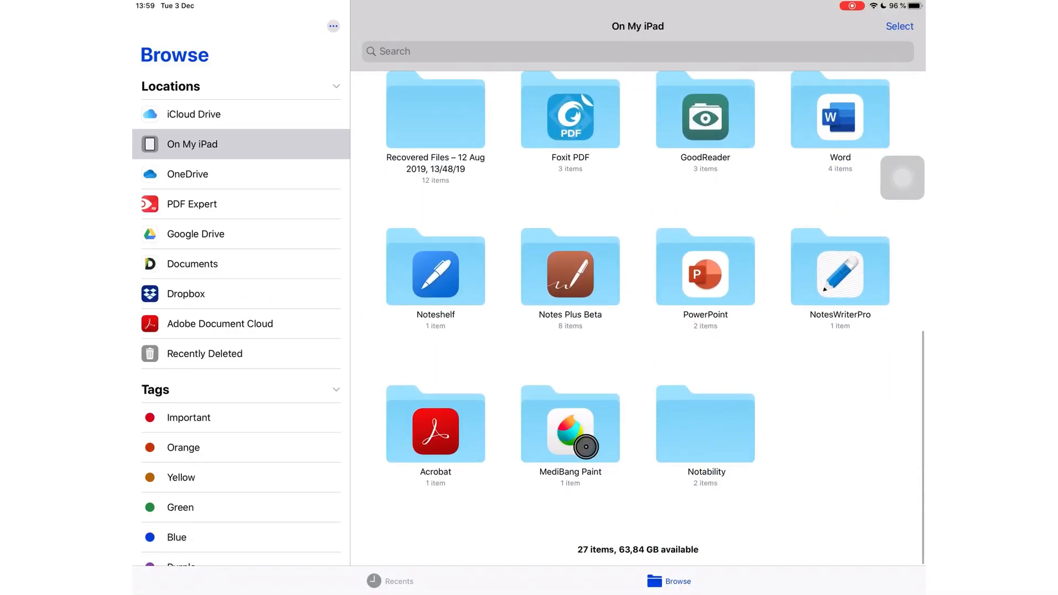
click(704, 425)
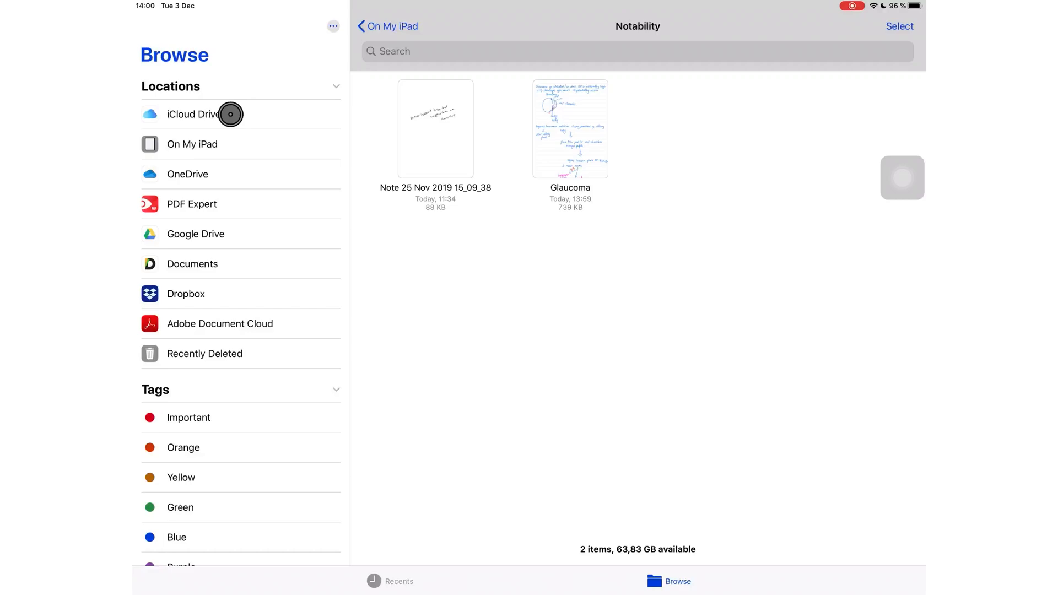
Return to iCloud Drive and scroll to the Preeclampsia and eclampsia Keynote file to download it.
click(191, 113)
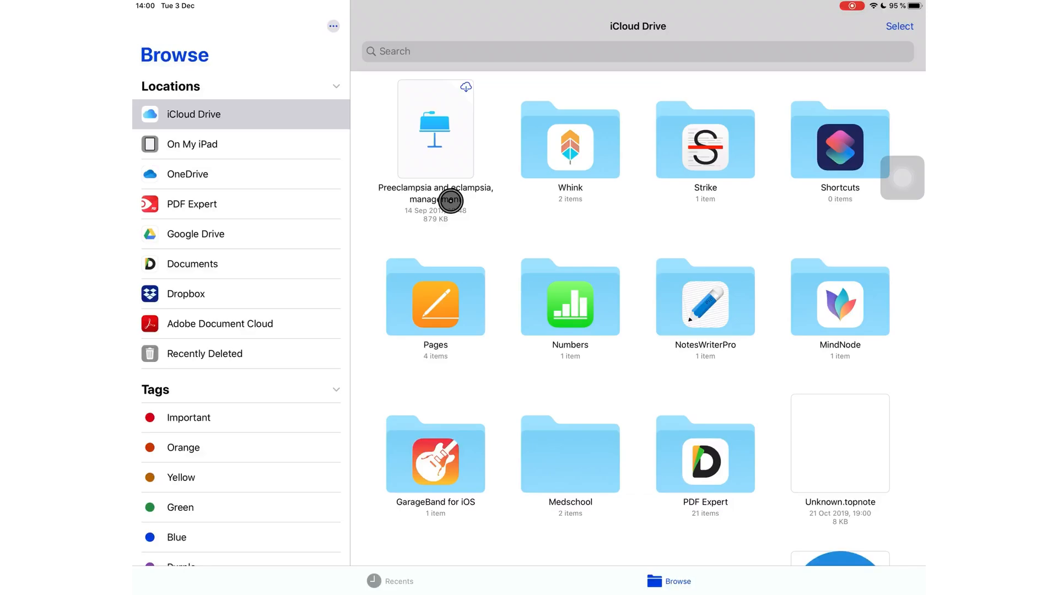
scroll(down, 3)
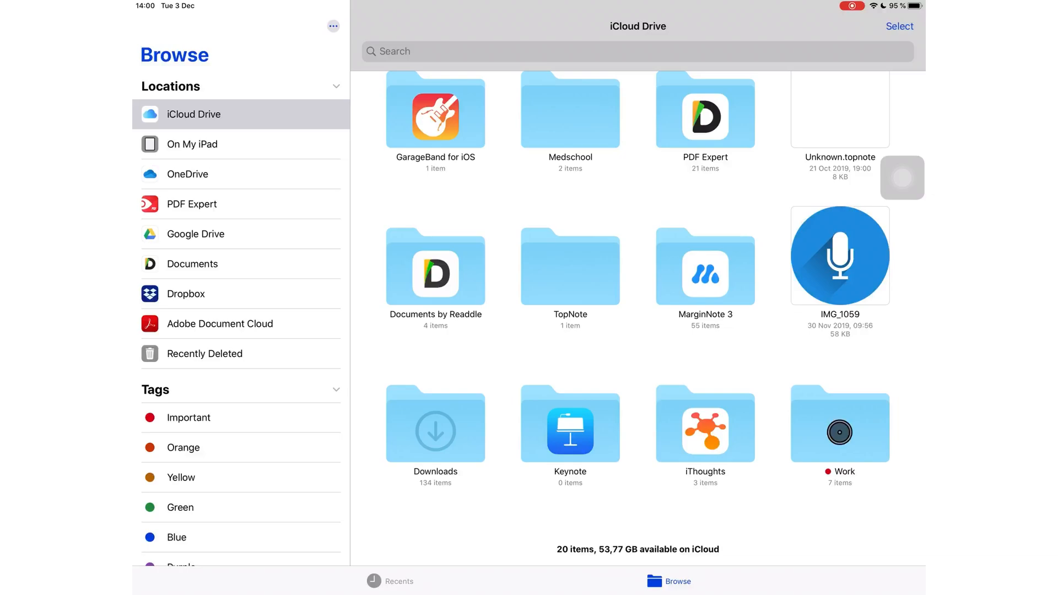
scroll(up, 3)
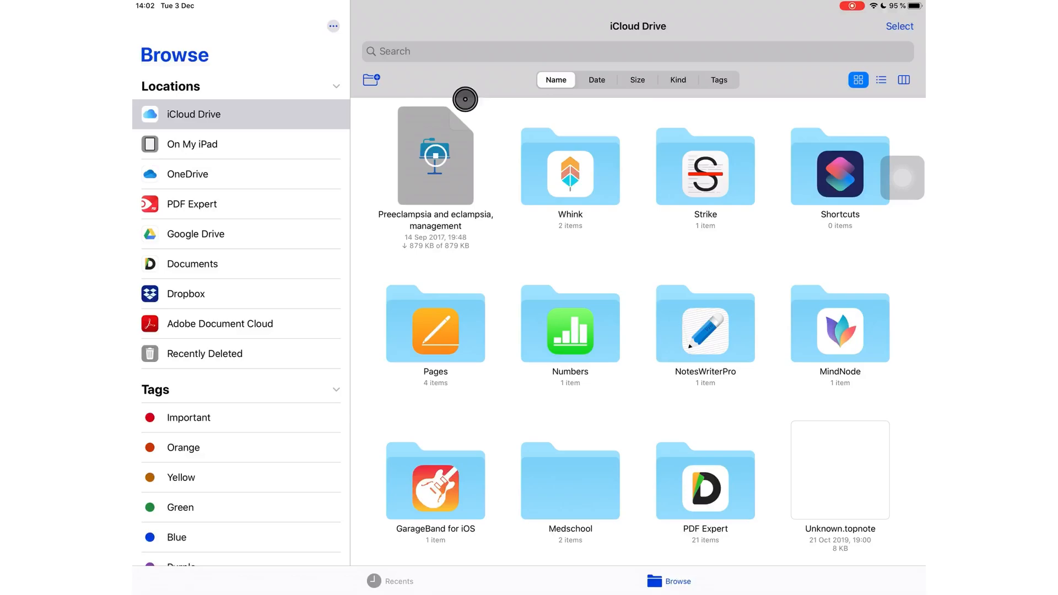
scroll(down, 3)
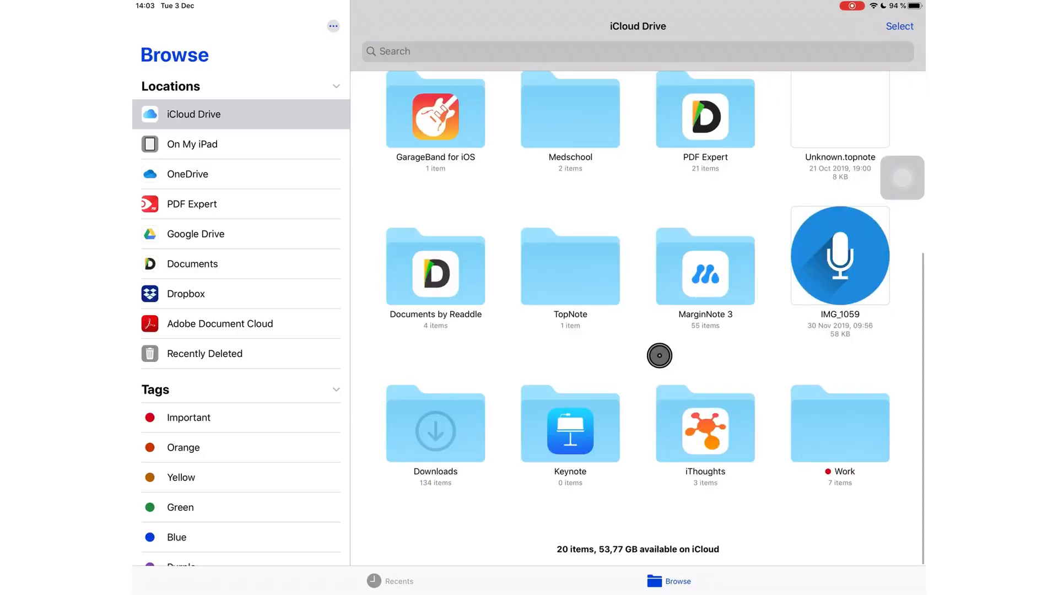
click(434, 425)
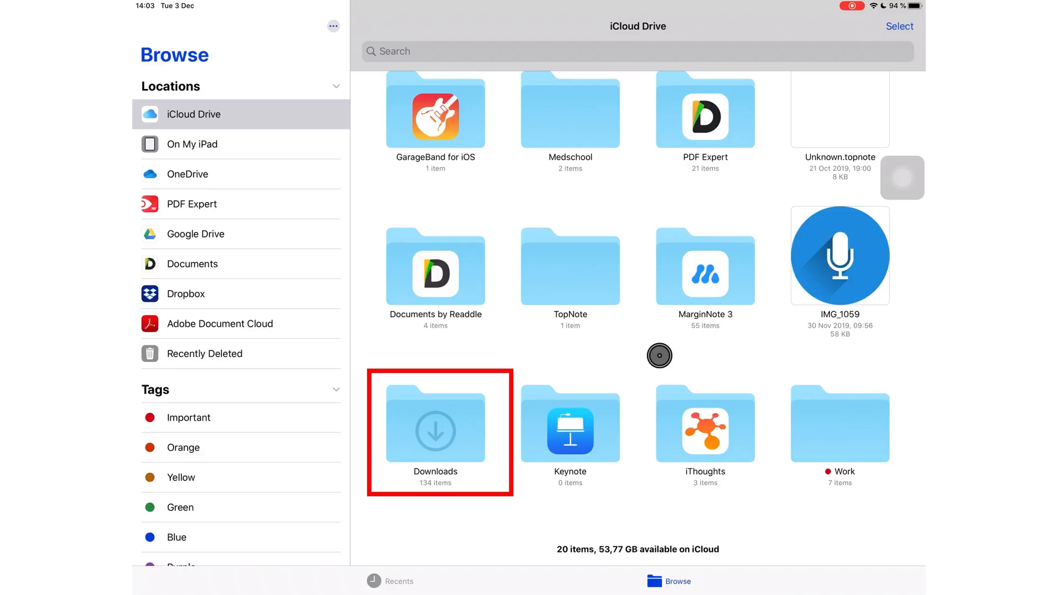
mouse_move(254, 359)
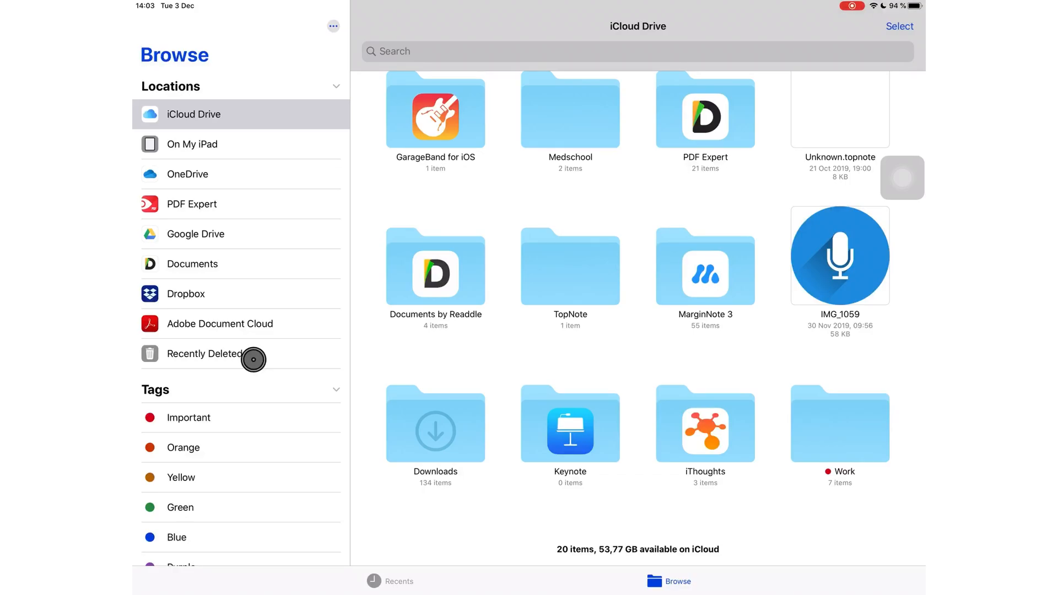
View the three Recently Deleted items, check the Recover All/Delete All options and leave without restoring.
click(203, 354)
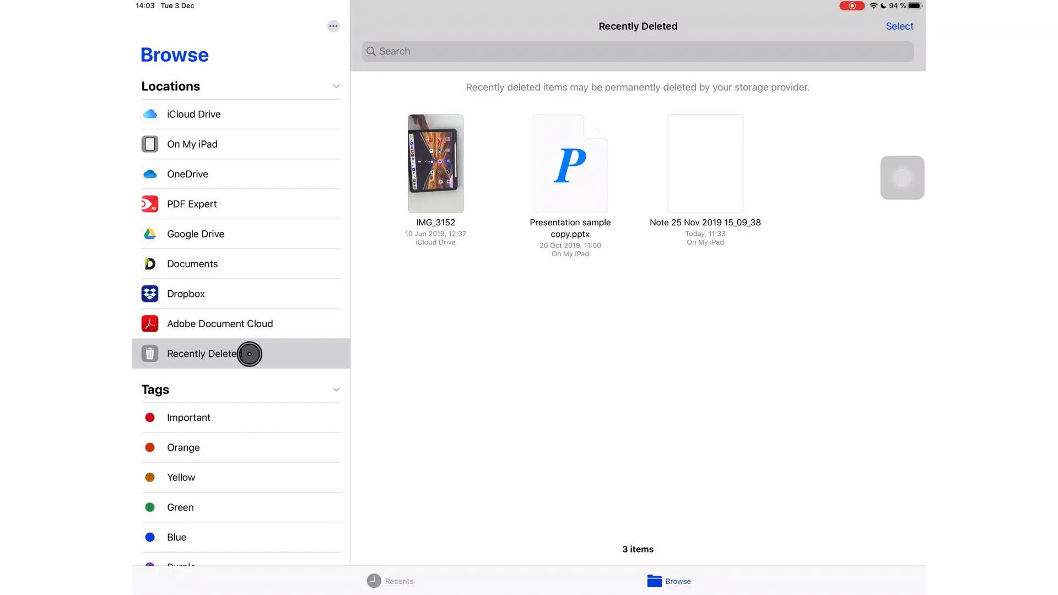
mouse_move(665, 293)
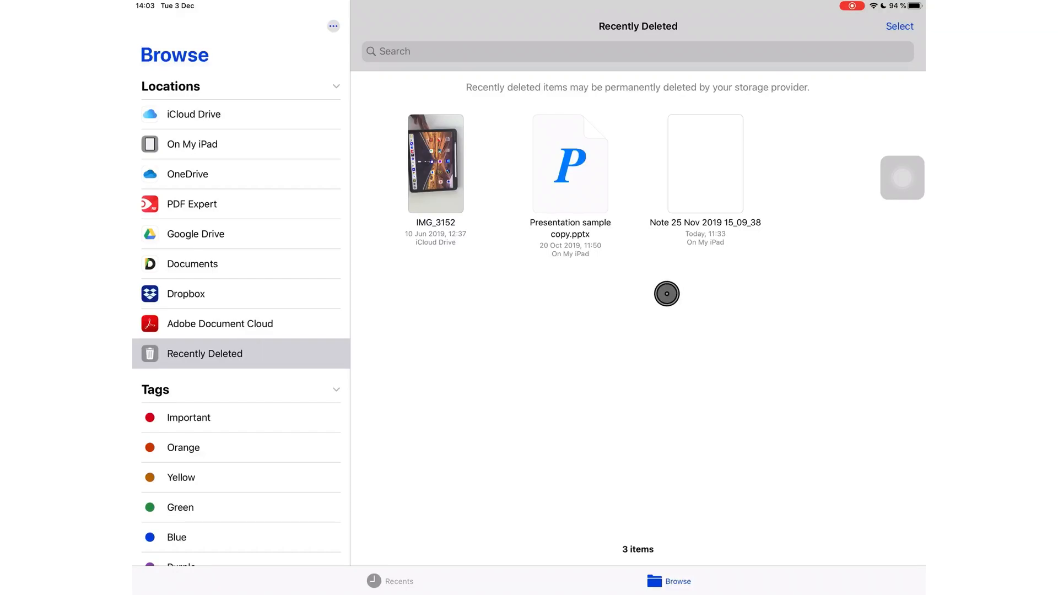
click(899, 26)
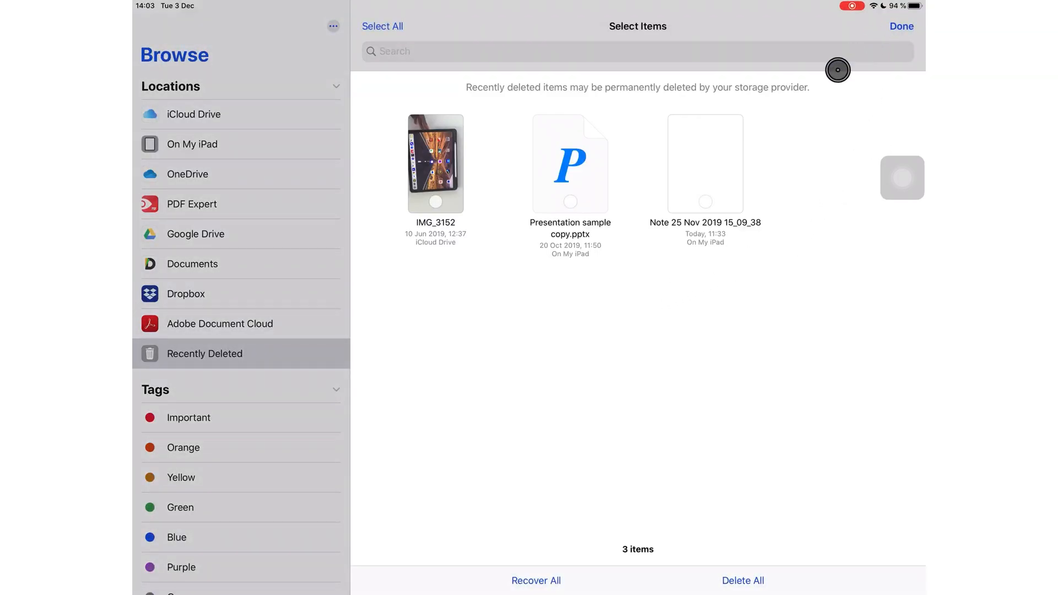
click(704, 196)
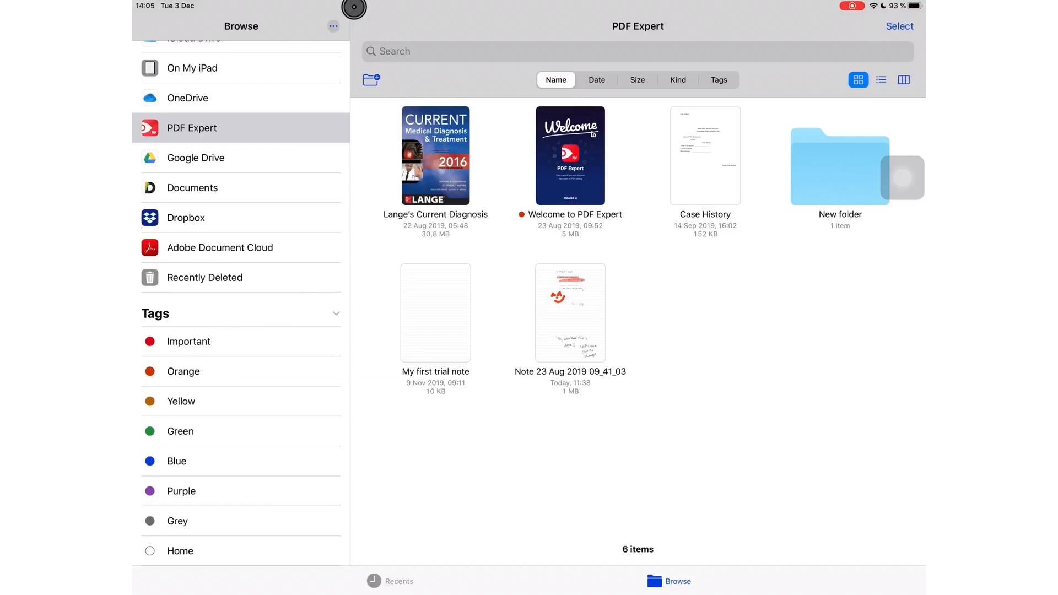
Edit the sidebar's tag names from the ••• menu and finish.
click(331, 25)
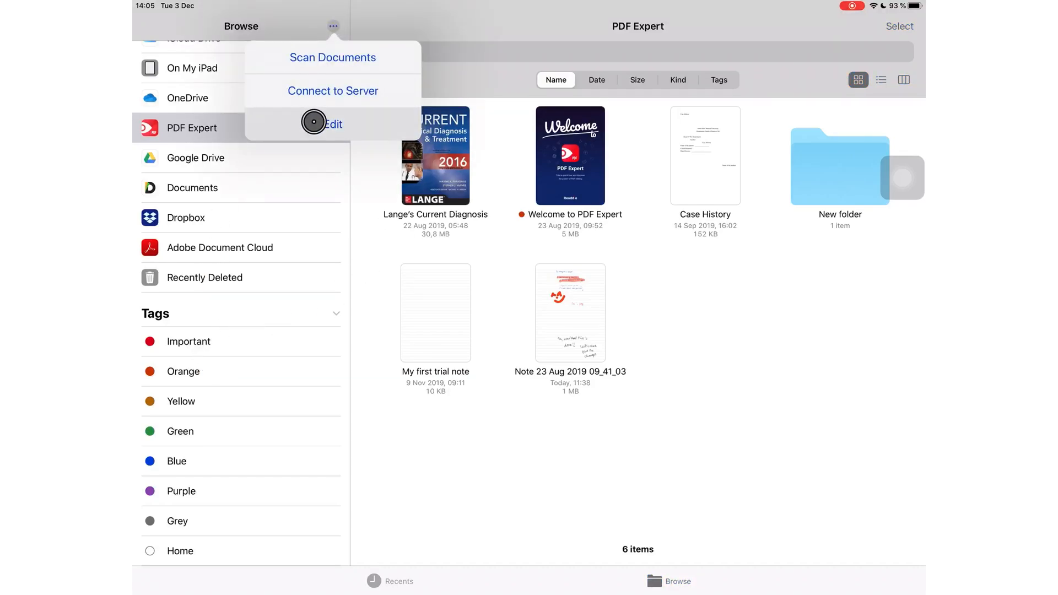
click(333, 124)
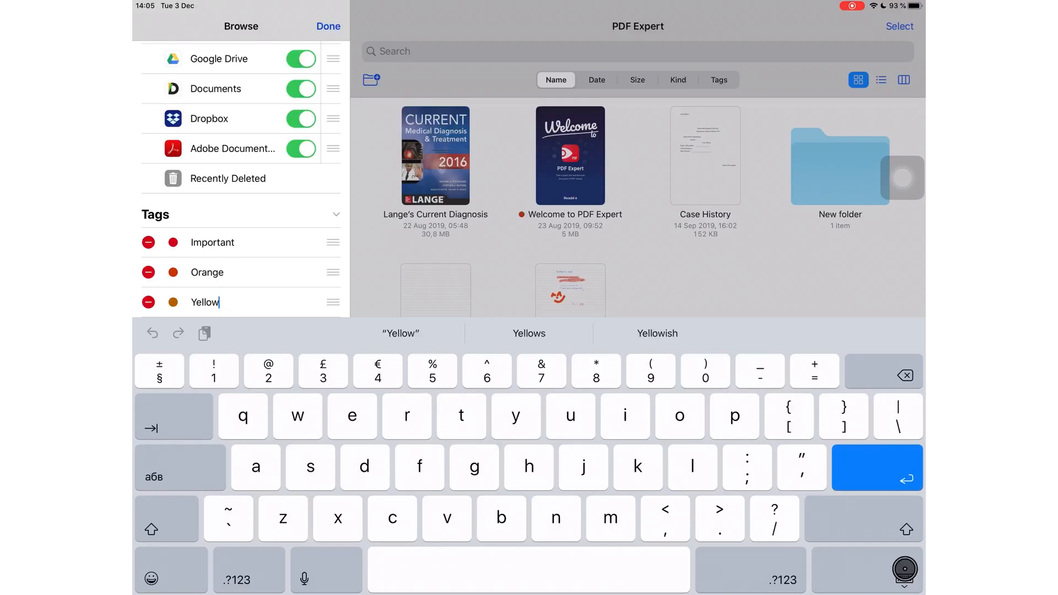
click(327, 26)
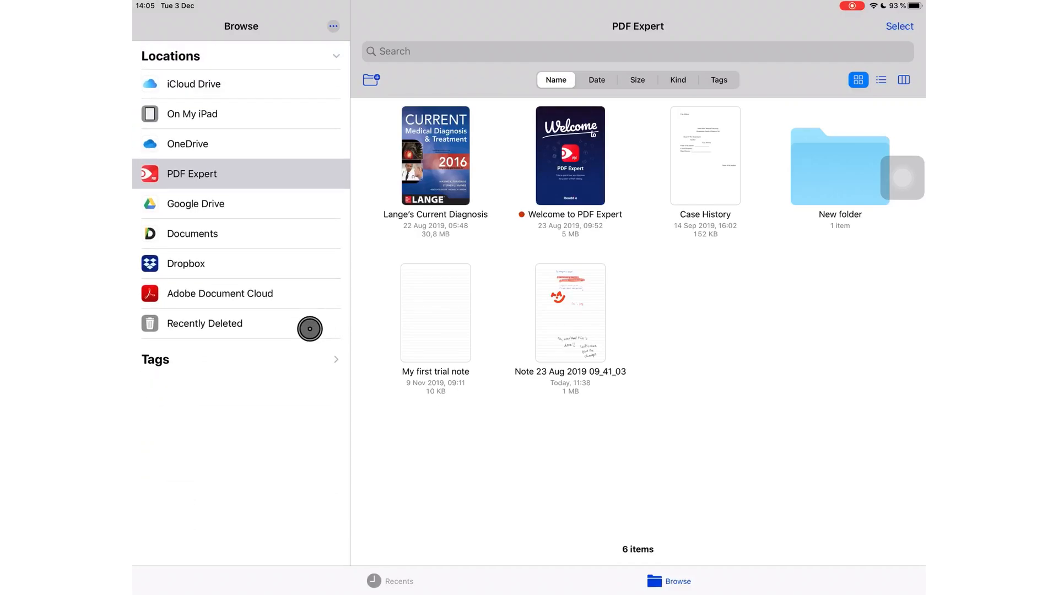
mouse_move(300, 407)
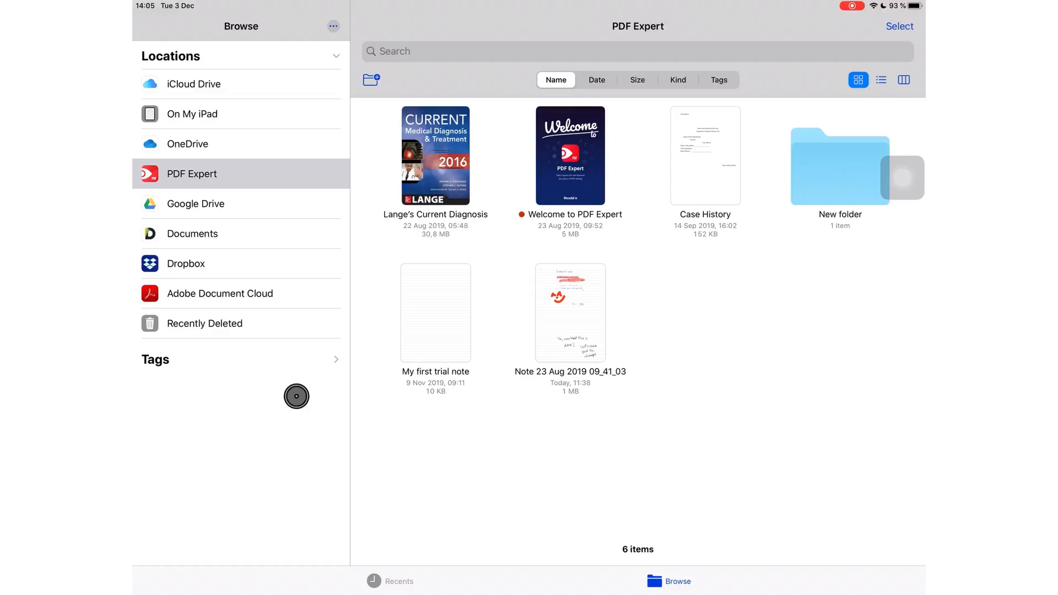
mouse_move(190, 347)
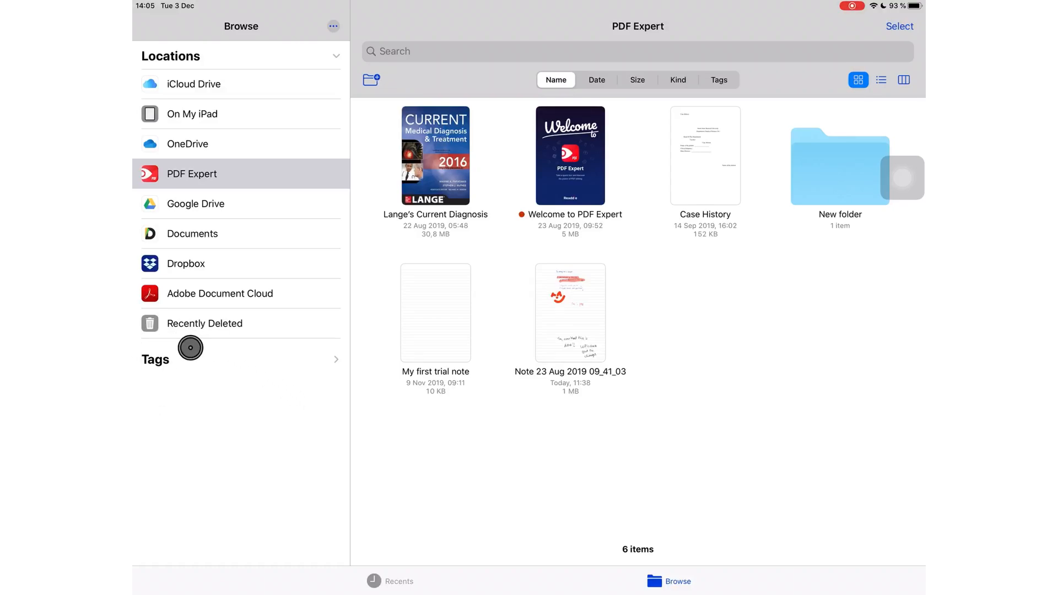
mouse_move(337, 55)
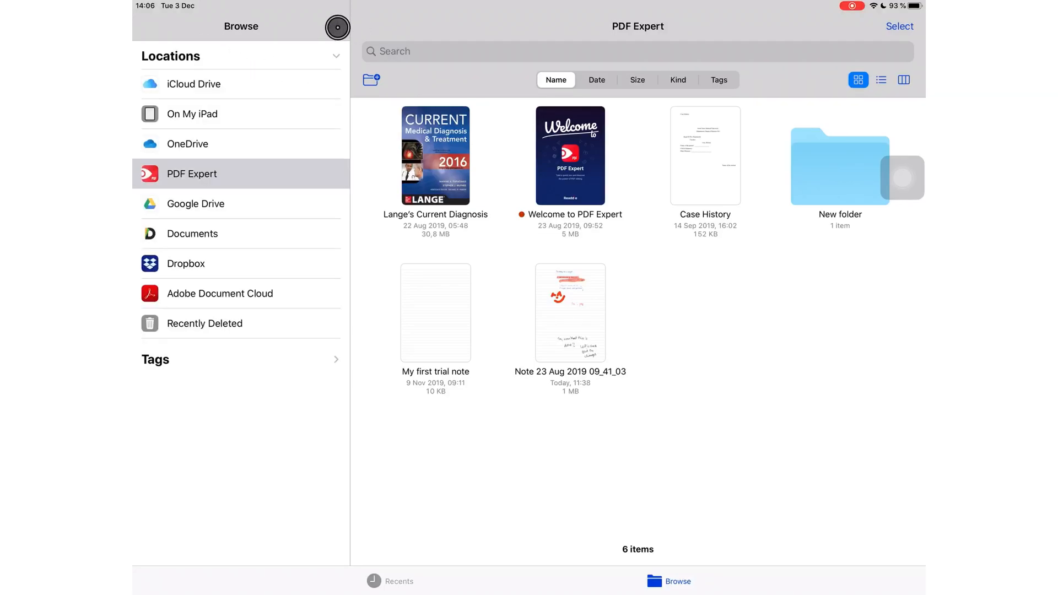
Edit the sidebar locations, showing one can be switched off, and move PDF Expert below Google Drive.
click(337, 26)
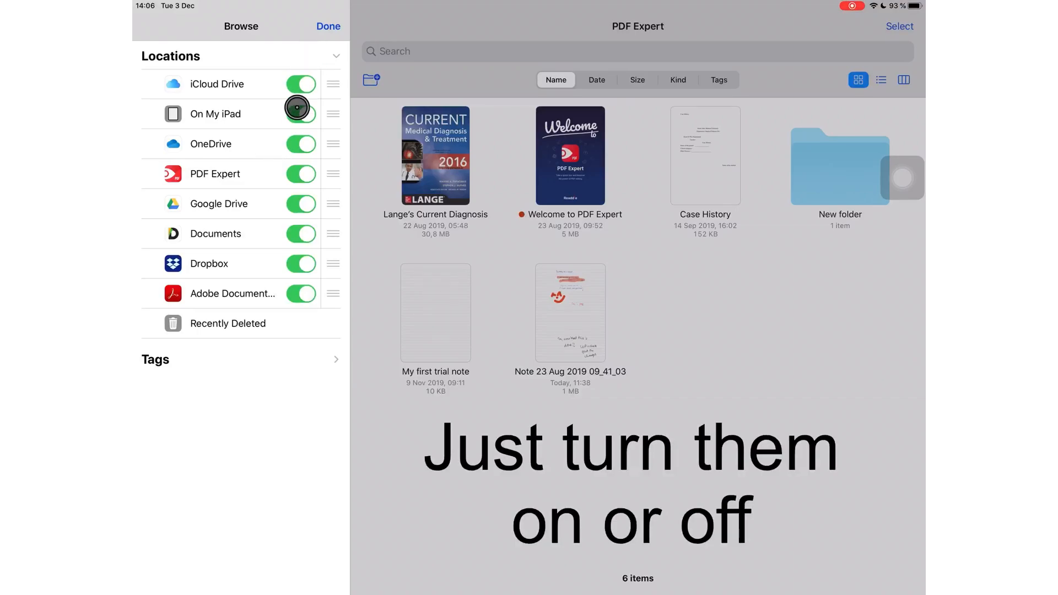
click(298, 108)
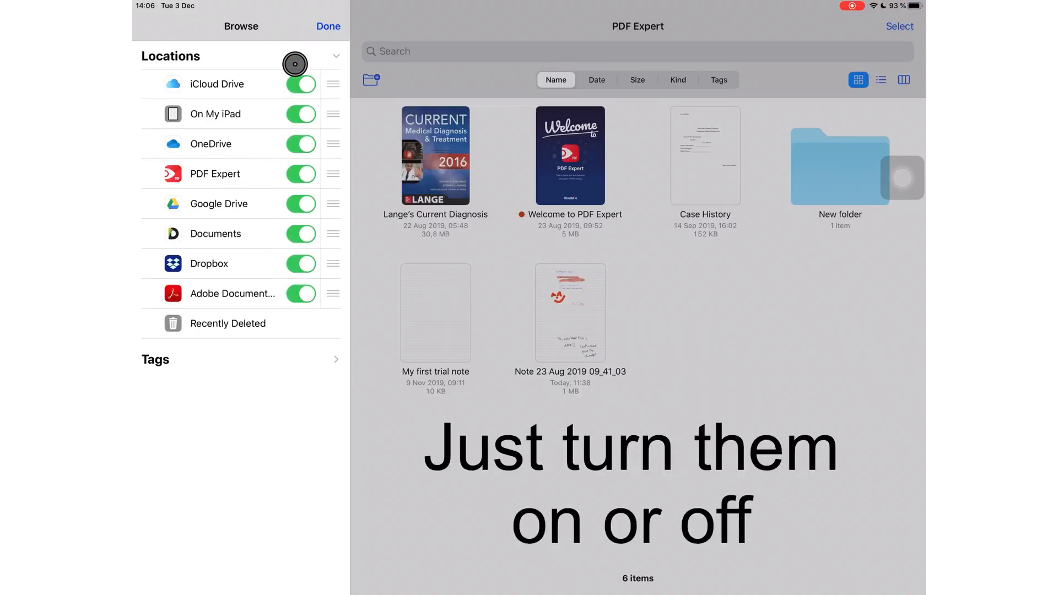
click(328, 25)
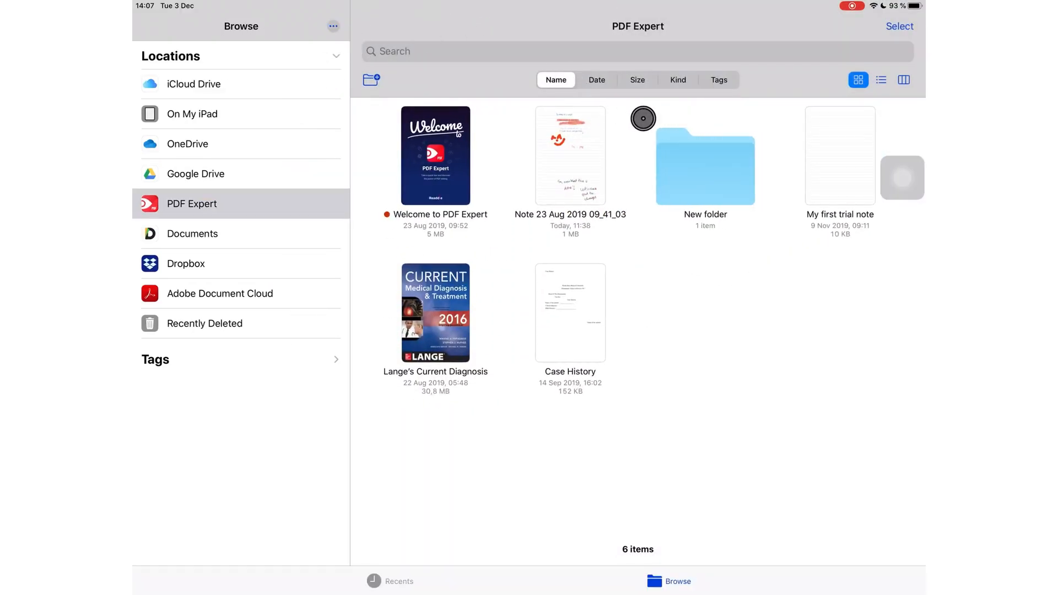
Re-sort the PDF Expert files by size, kind and tags, then back to date, newest first.
click(596, 79)
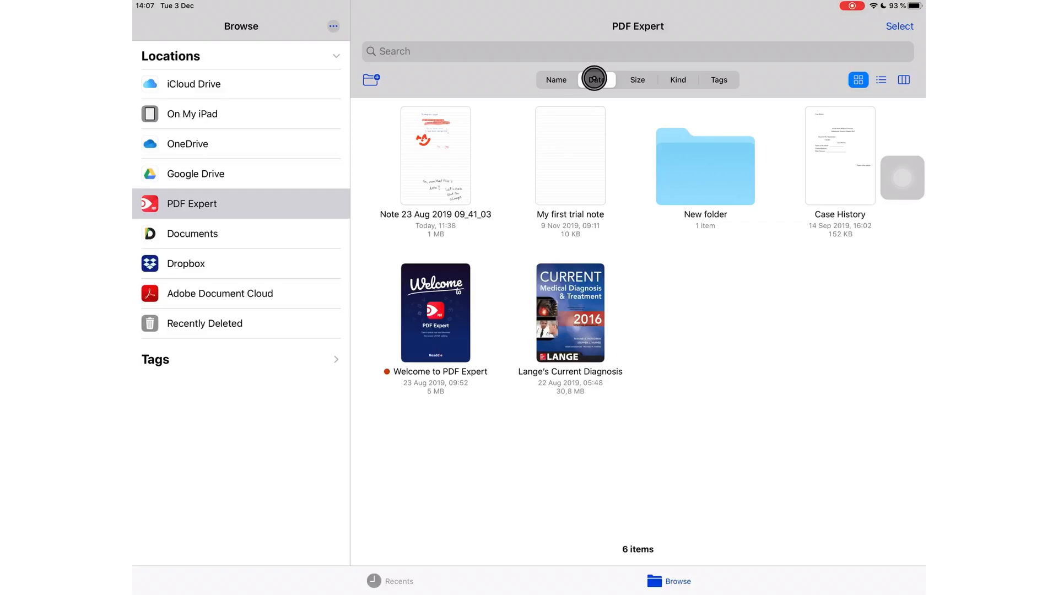
click(594, 79)
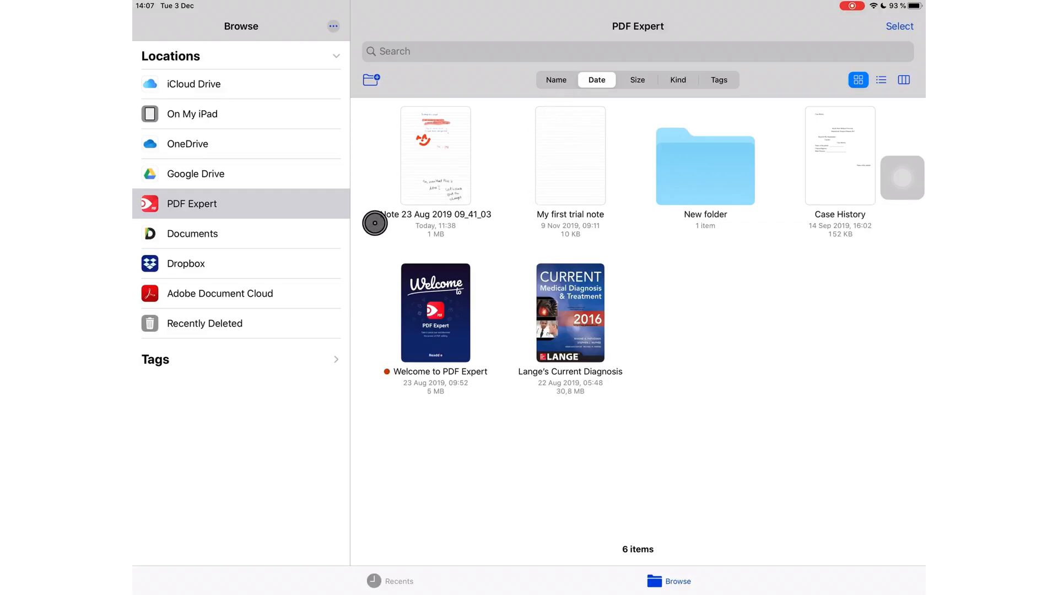
mouse_move(522, 204)
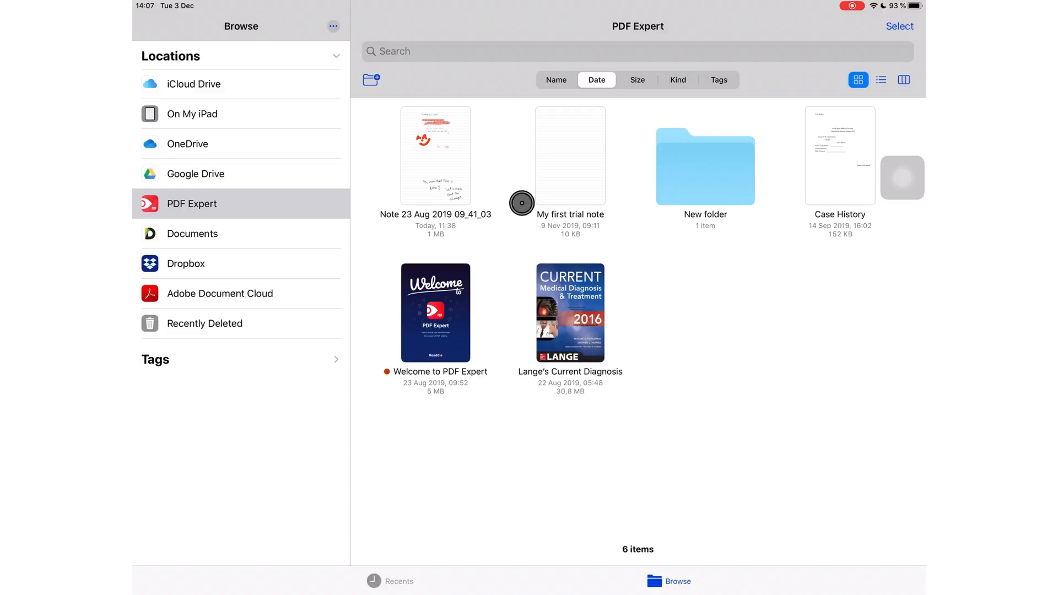
click(636, 80)
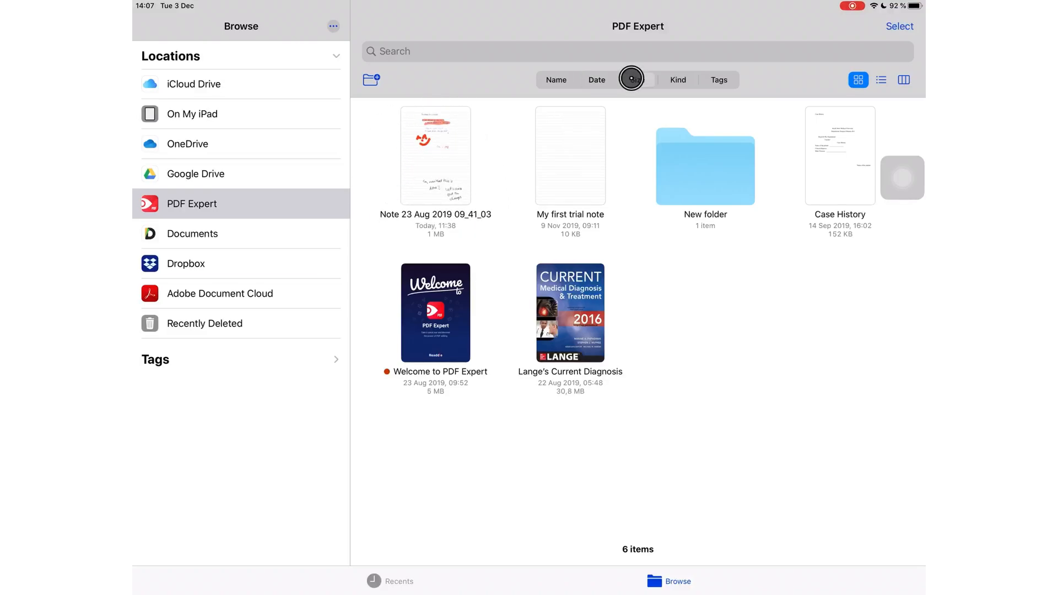
click(636, 79)
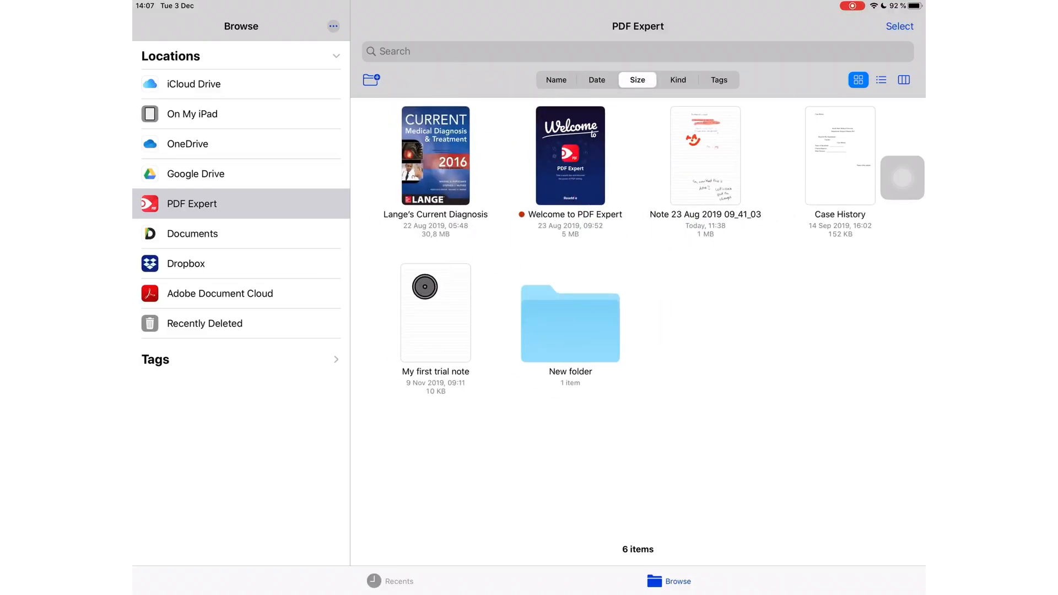
click(677, 79)
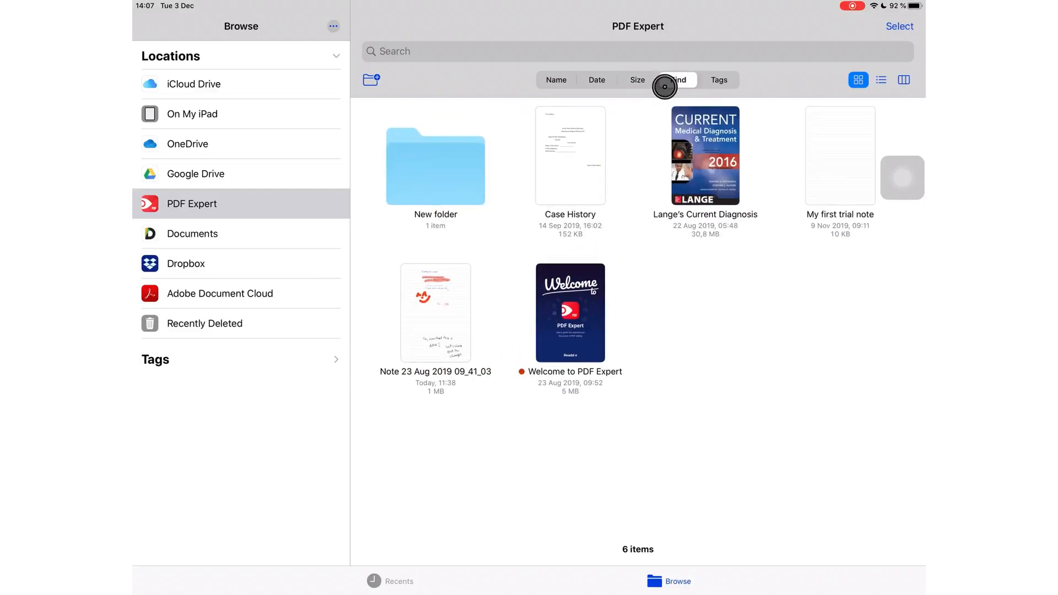
click(718, 80)
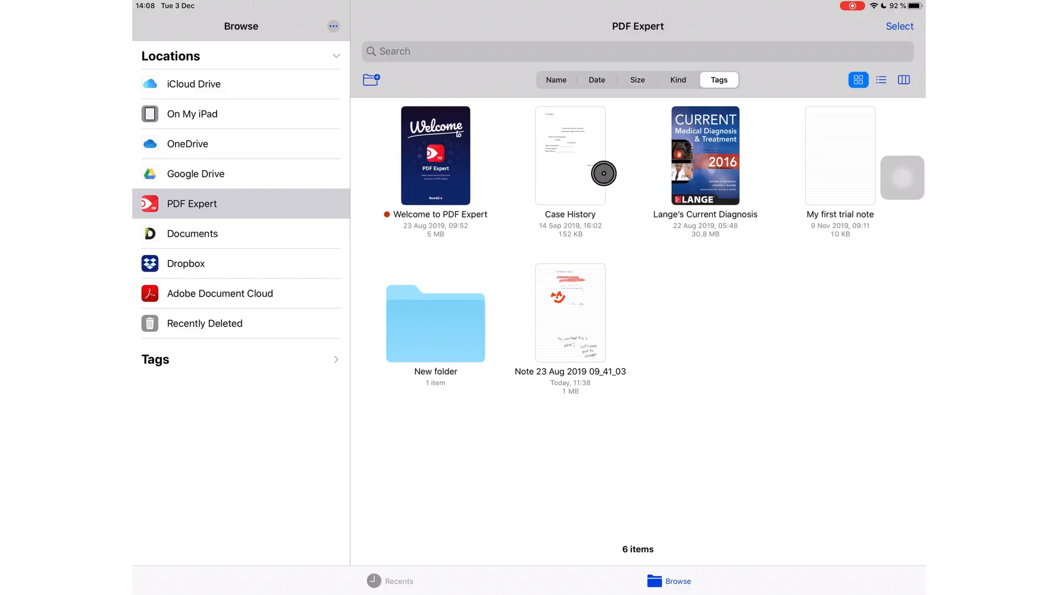
mouse_move(635, 150)
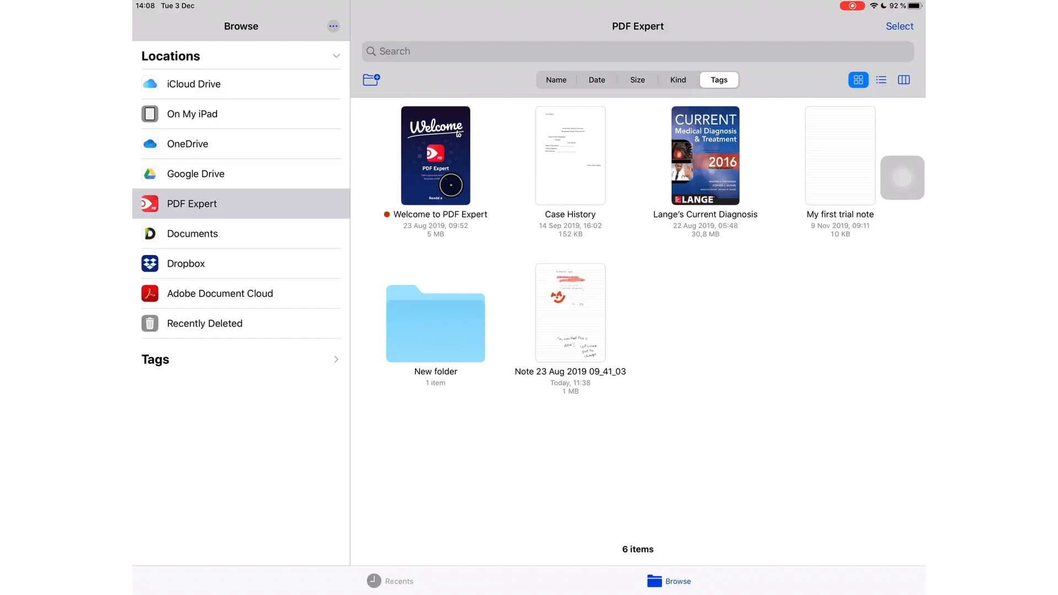
click(596, 80)
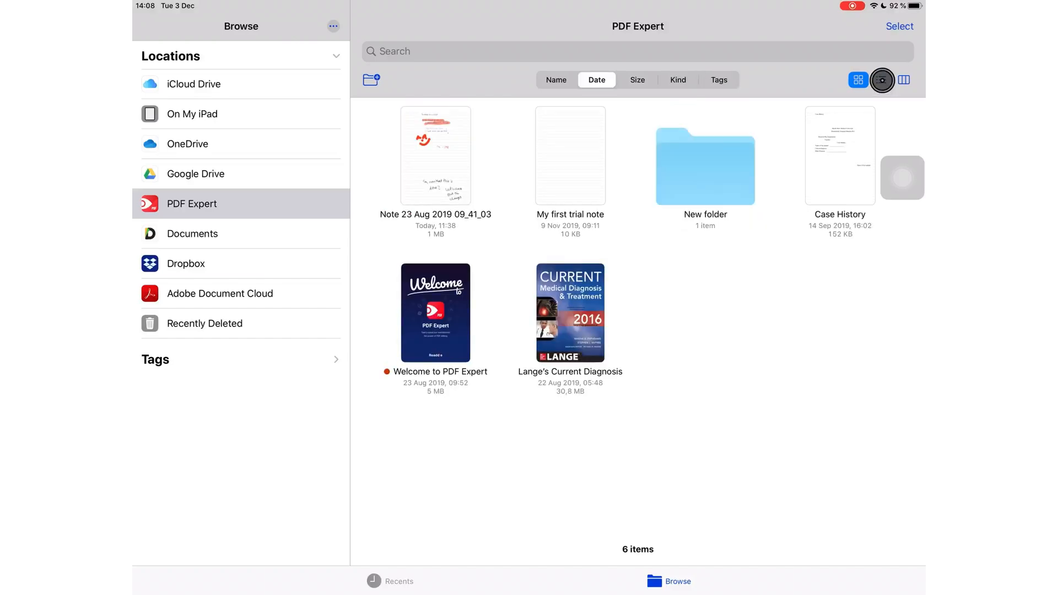
Show the handwritten note in column view with its full information (1 MB PDF, dates), then open it.
click(880, 80)
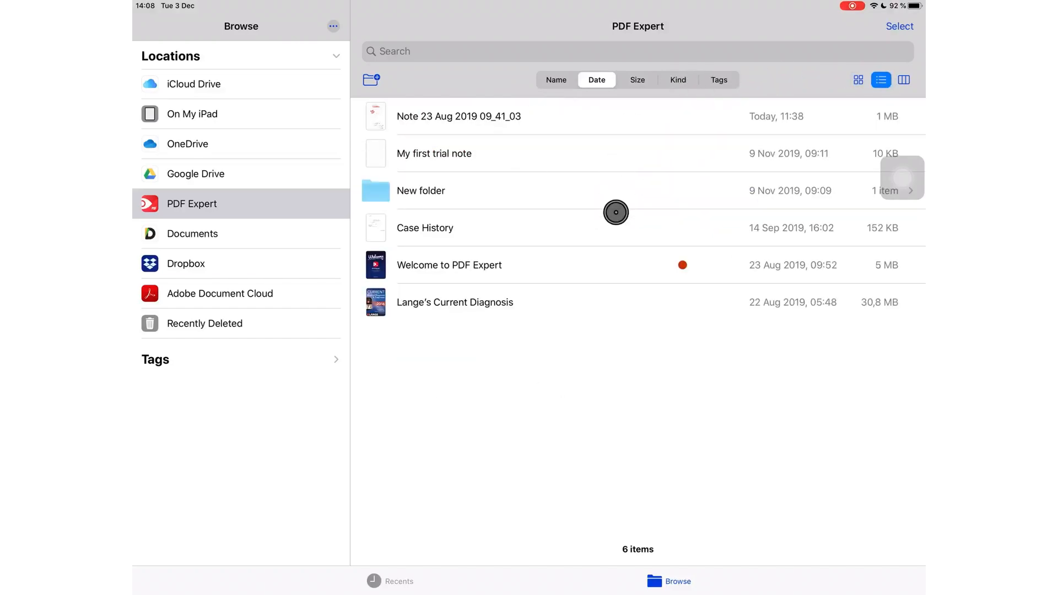
mouse_move(905, 80)
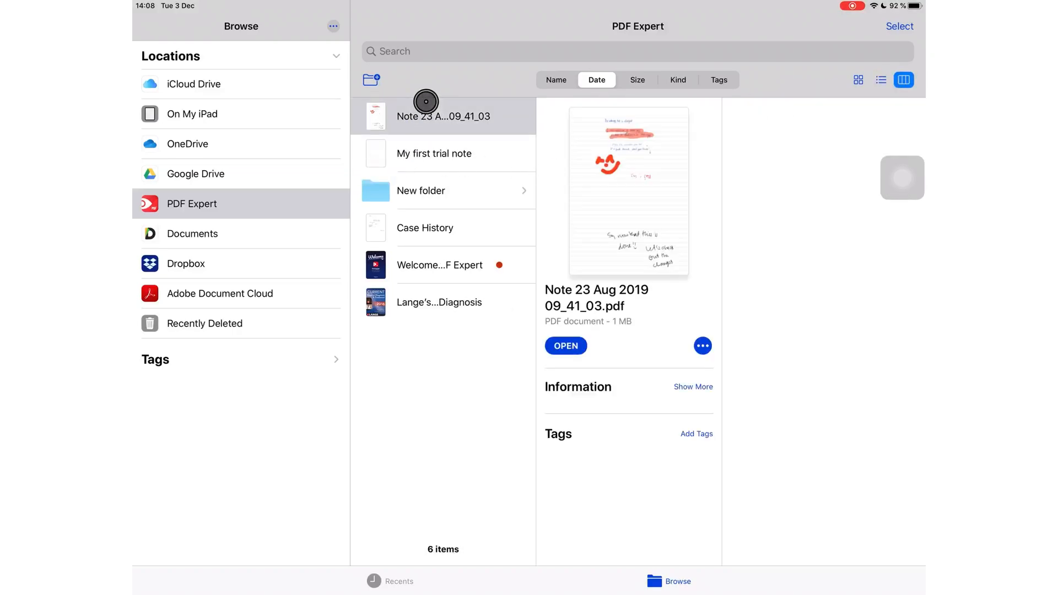
click(693, 386)
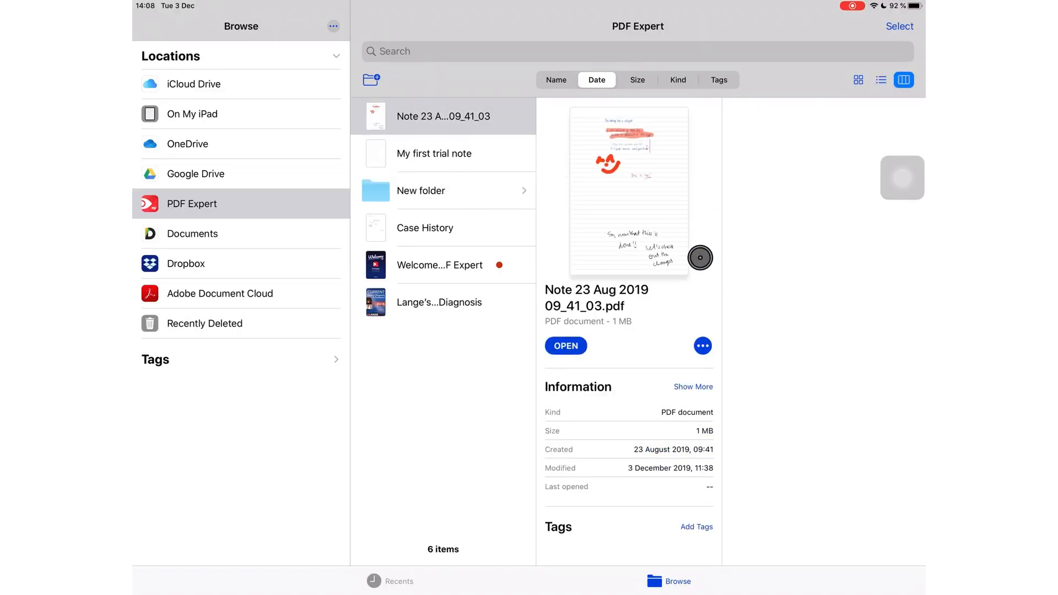
mouse_move(657, 303)
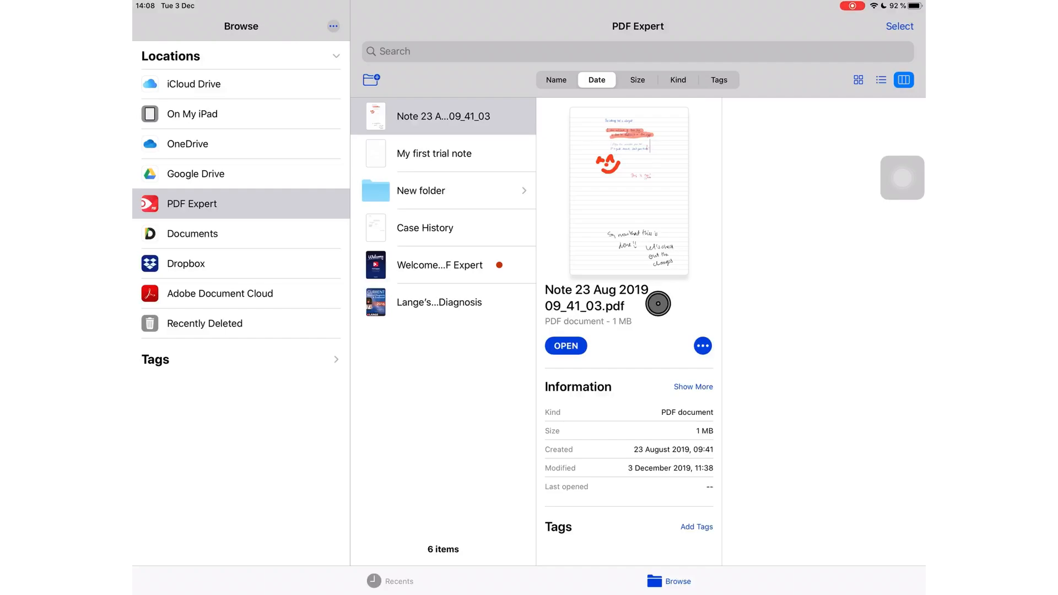
scroll(up, 3)
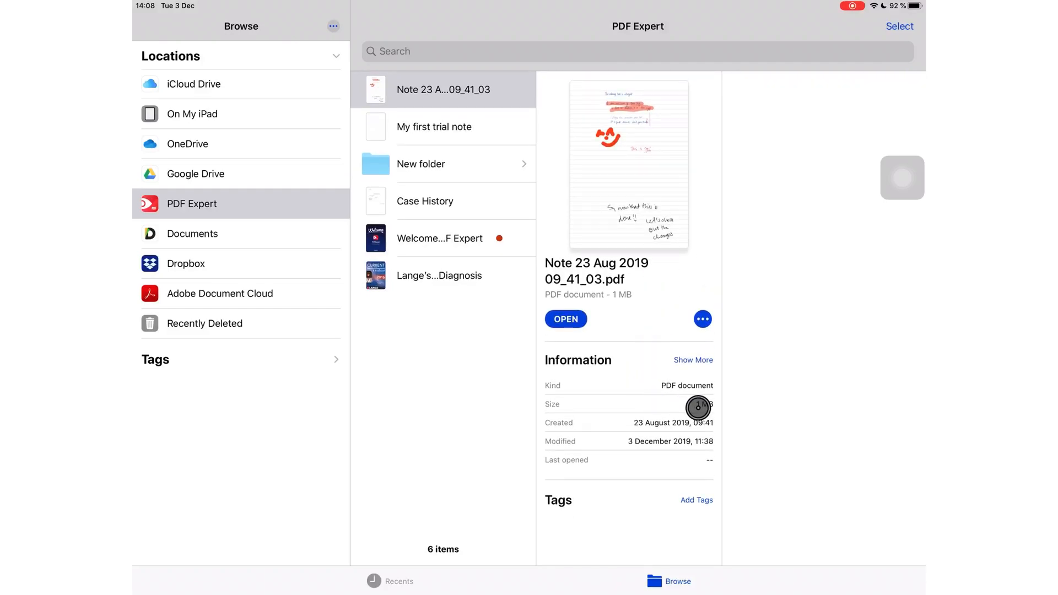
click(692, 359)
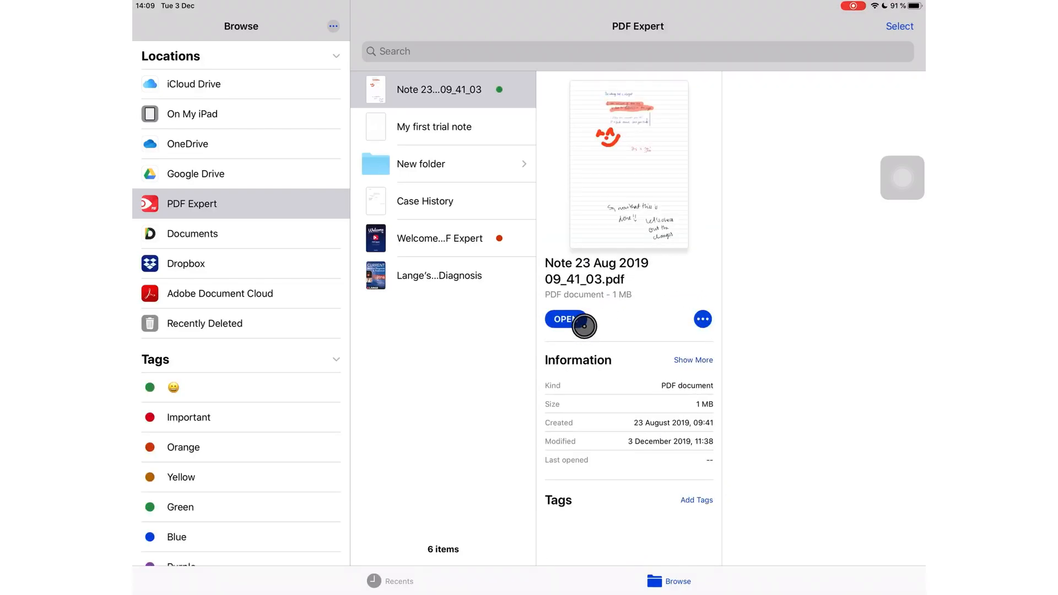
click(564, 319)
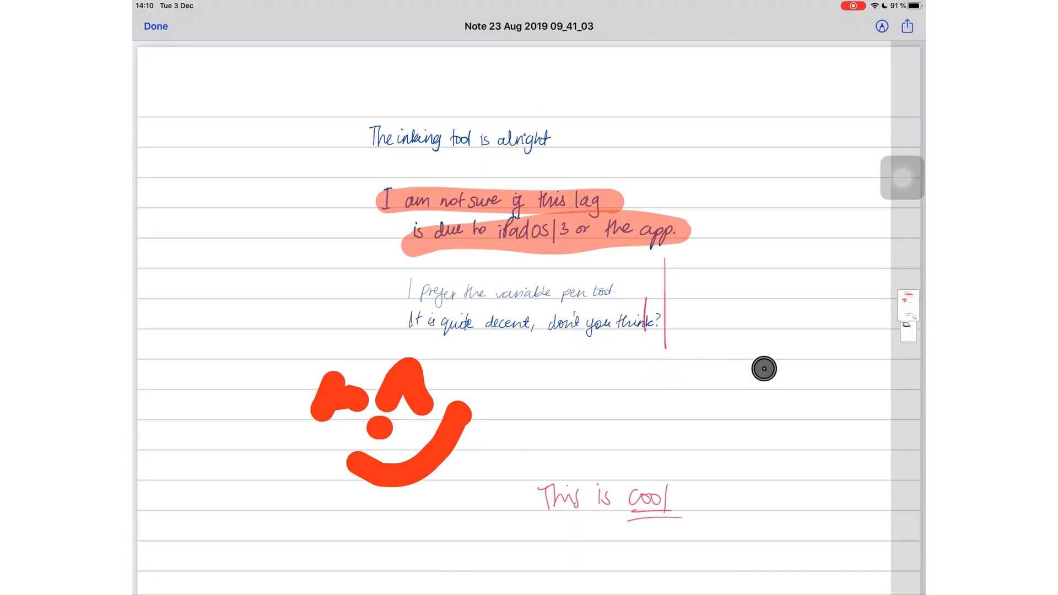
Turn on Markup for the opened Note 23 Aug 2019 09_41_03 PDF.
click(881, 26)
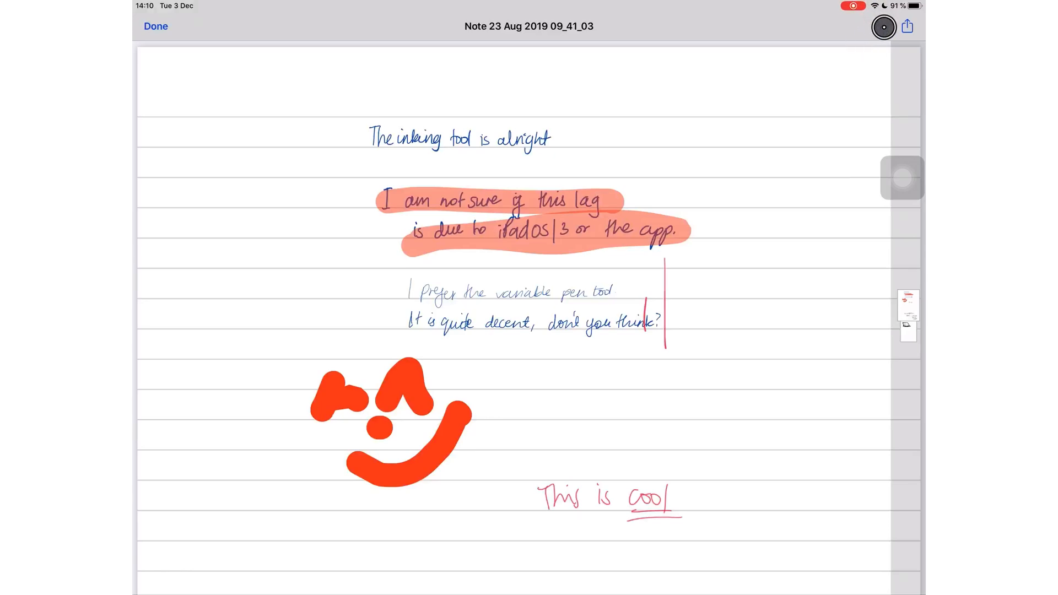
click(882, 27)
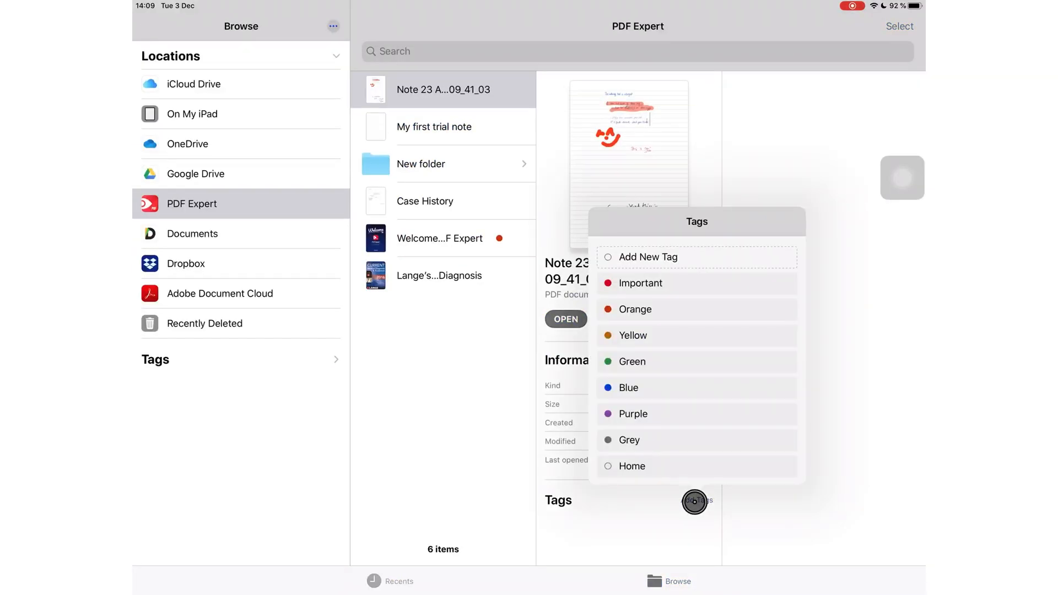
mouse_move(668, 445)
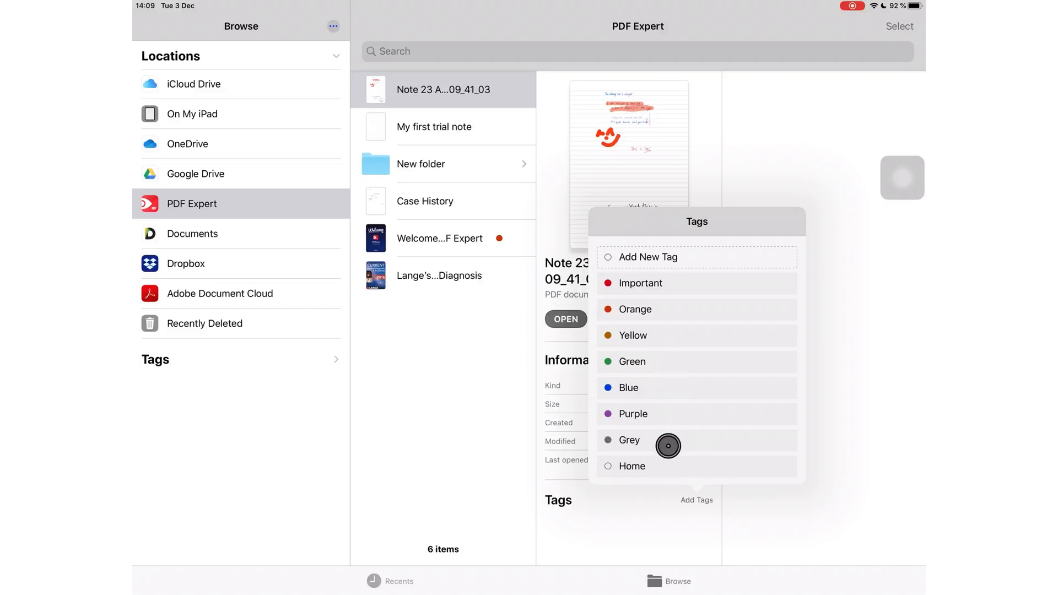
mouse_move(683, 253)
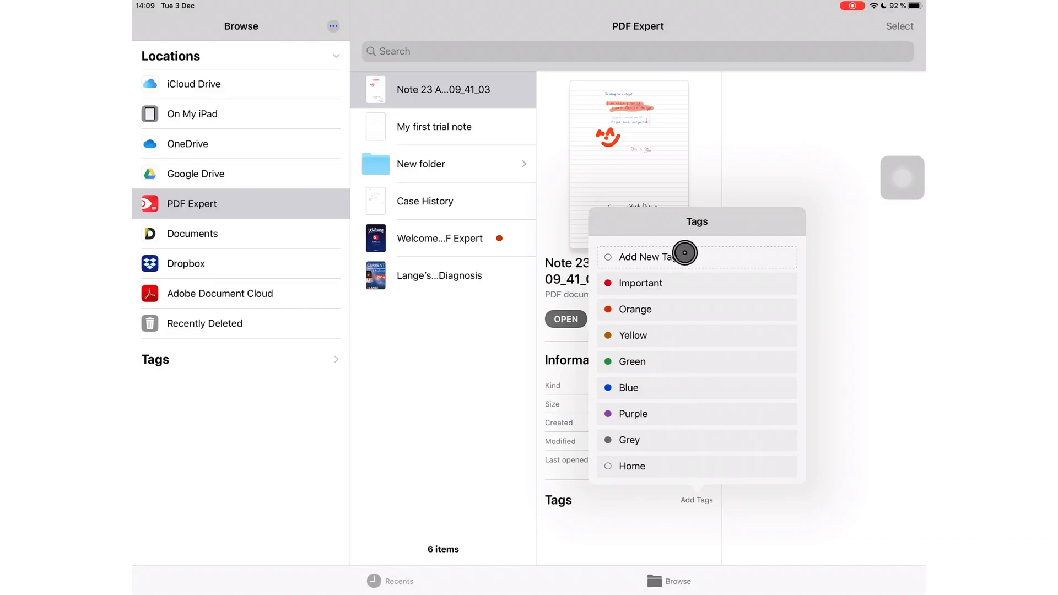
Create a new green tag named with a smiley emoji for the note PDF.
click(650, 257)
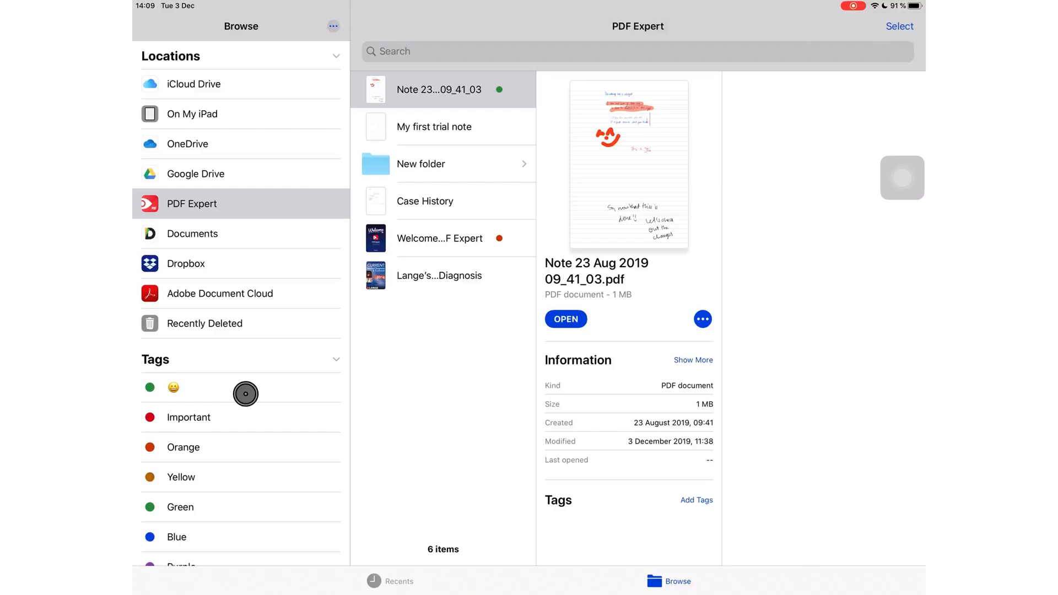
Reveal the action menu for 'Note 23 Aug 2019 09_41_03' from its preview pane.
click(702, 319)
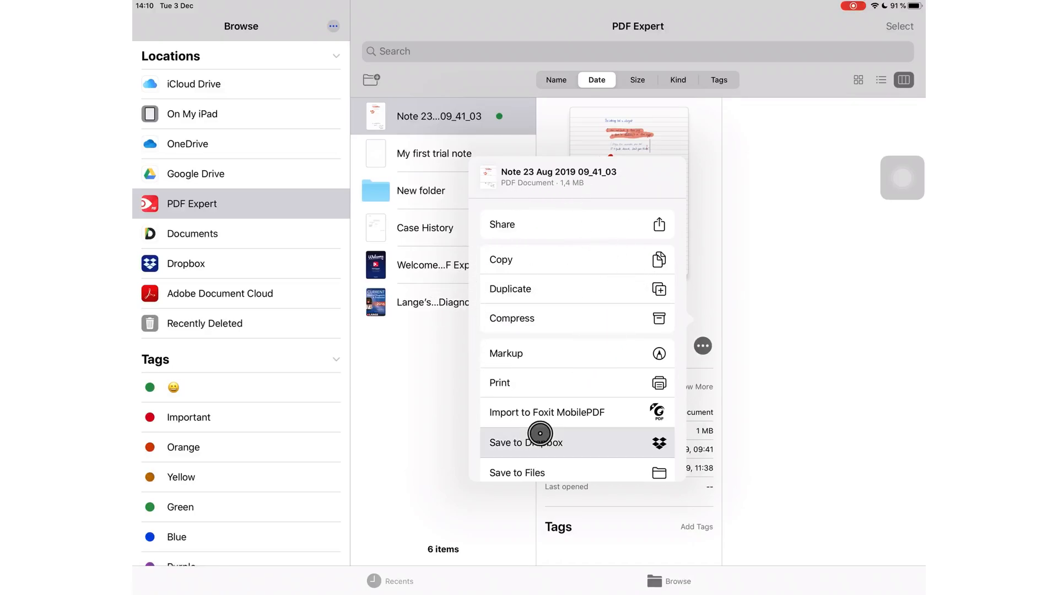
mouse_move(542, 323)
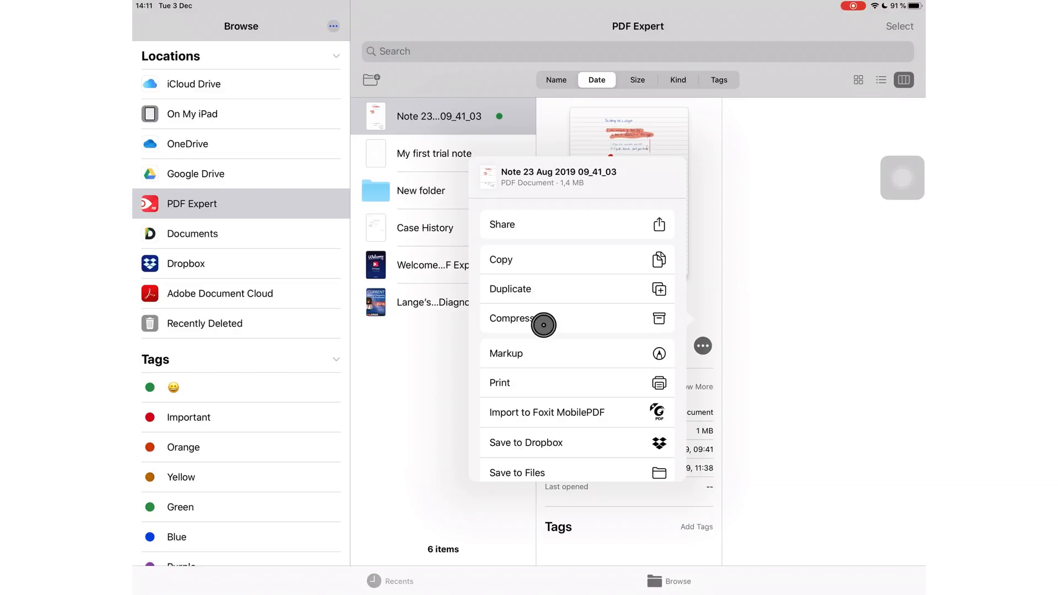
Compress the note into a 988 KB .zip archive and view the archive's details.
click(511, 318)
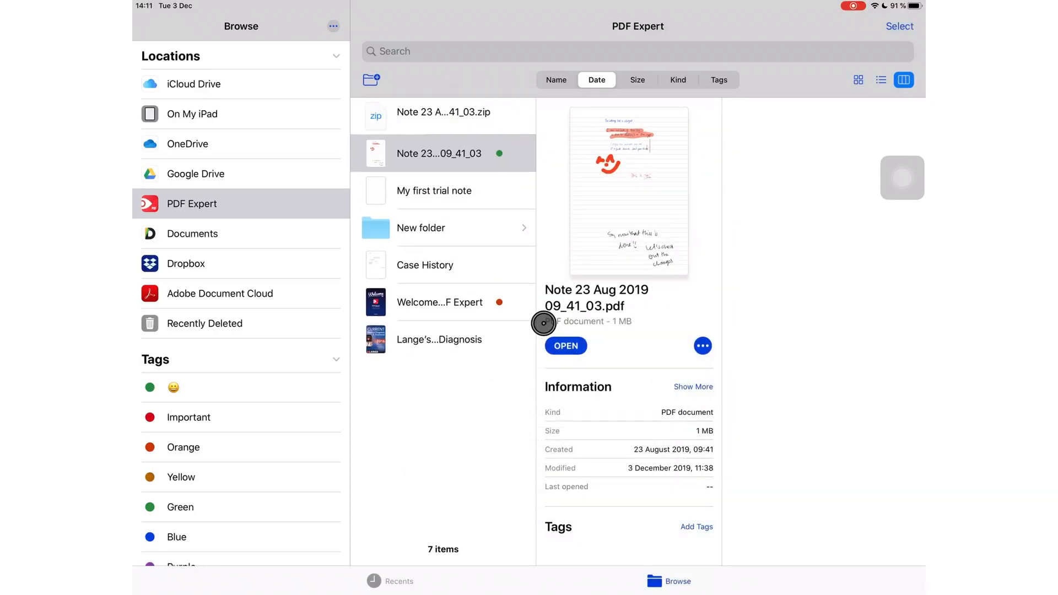
mouse_move(480, 119)
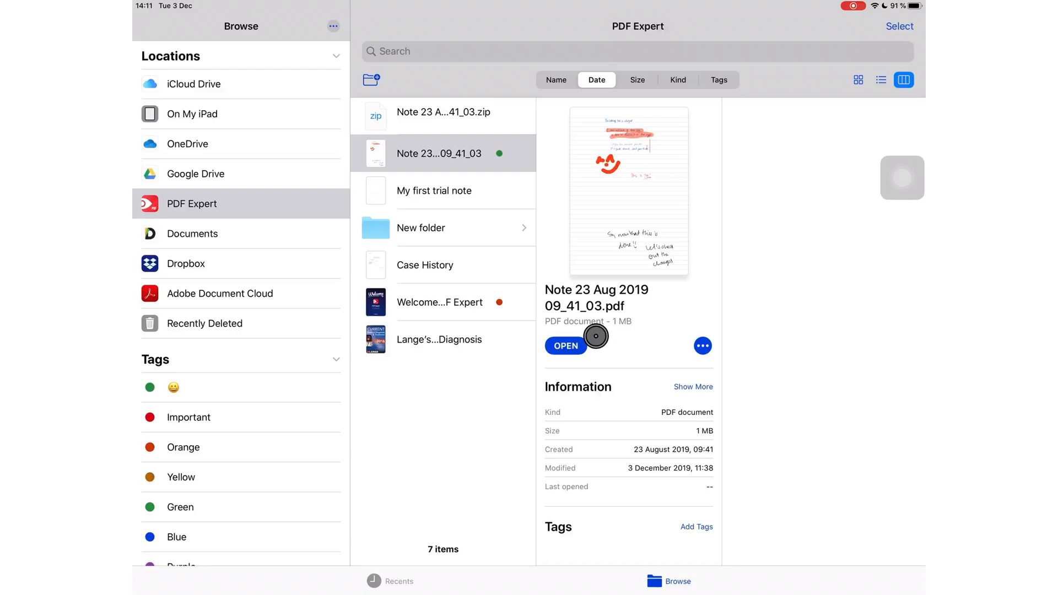
mouse_move(432, 122)
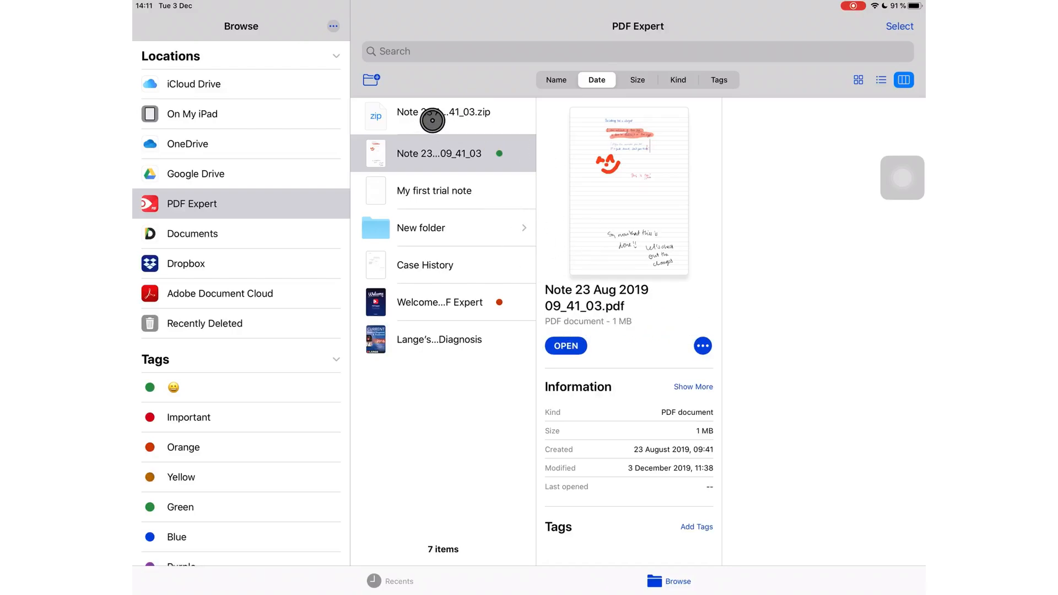
click(443, 116)
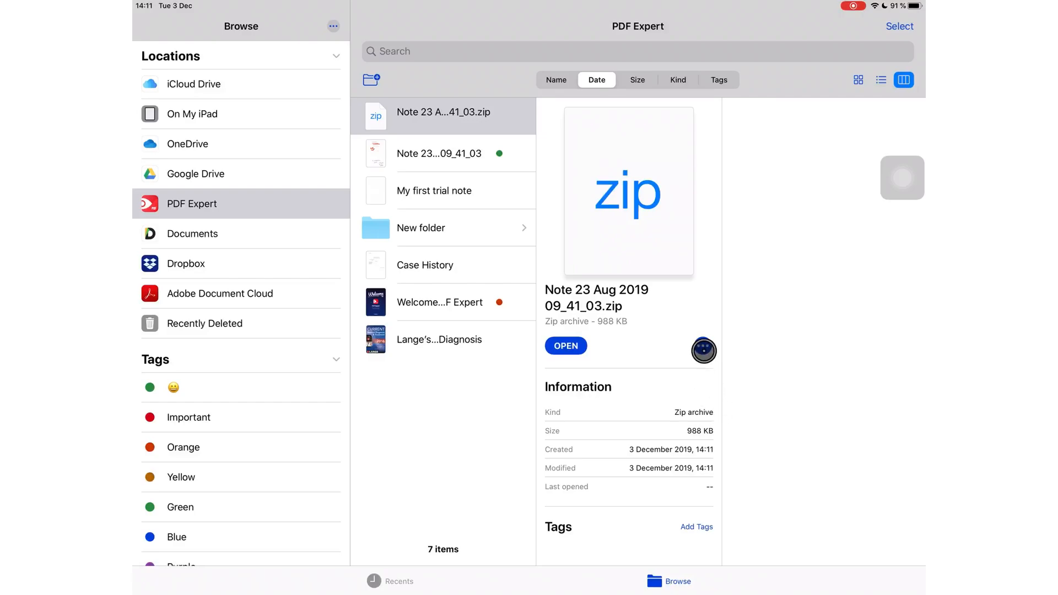
Uncompress the zip, producing the 1.4 MB copy 'Note 23 Aug 2019 09_41_03-1', and view its details.
click(702, 345)
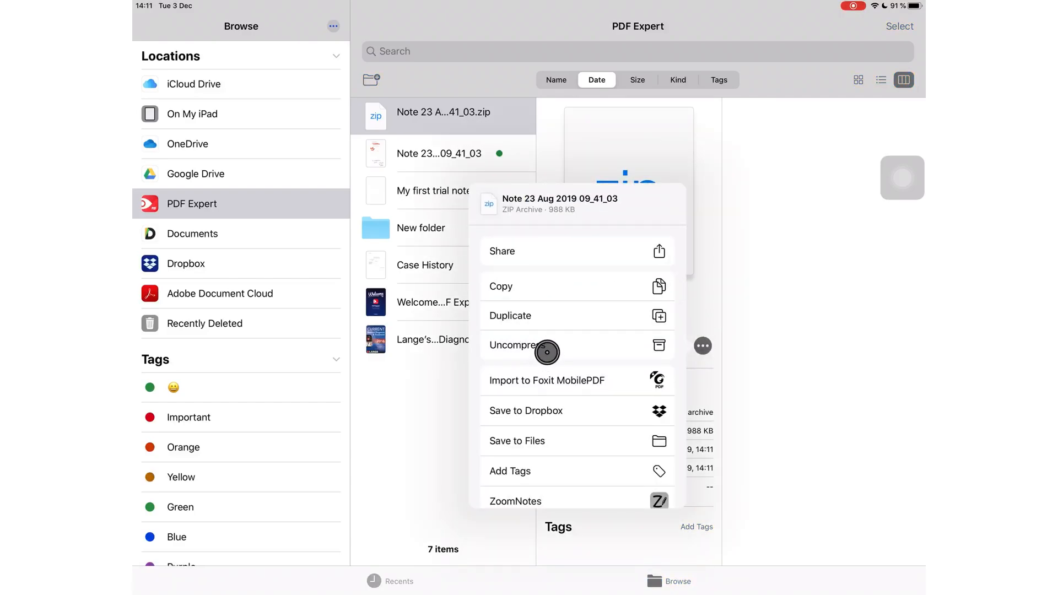
click(519, 345)
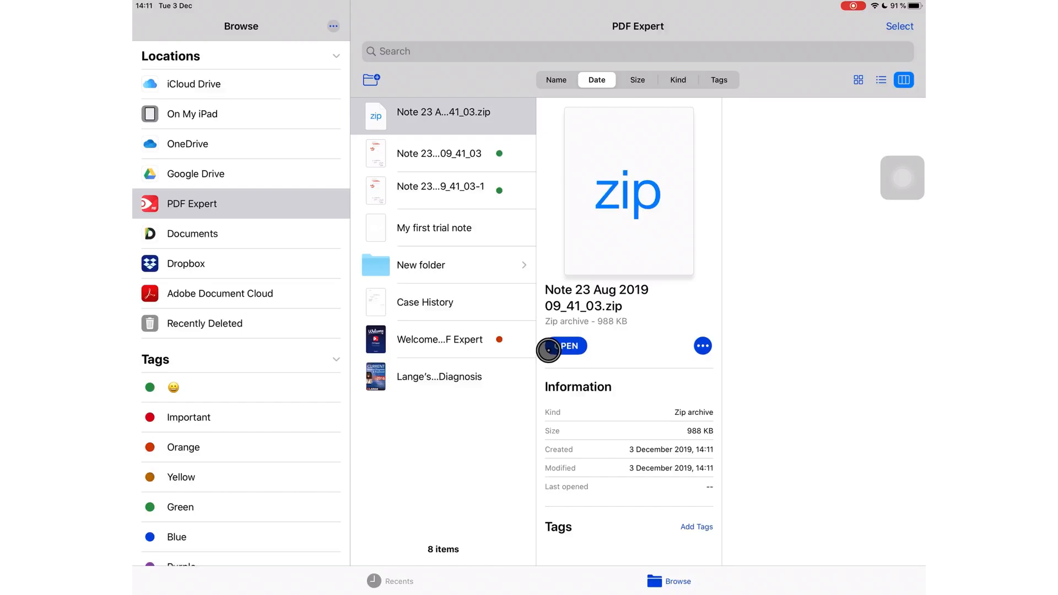
click(439, 190)
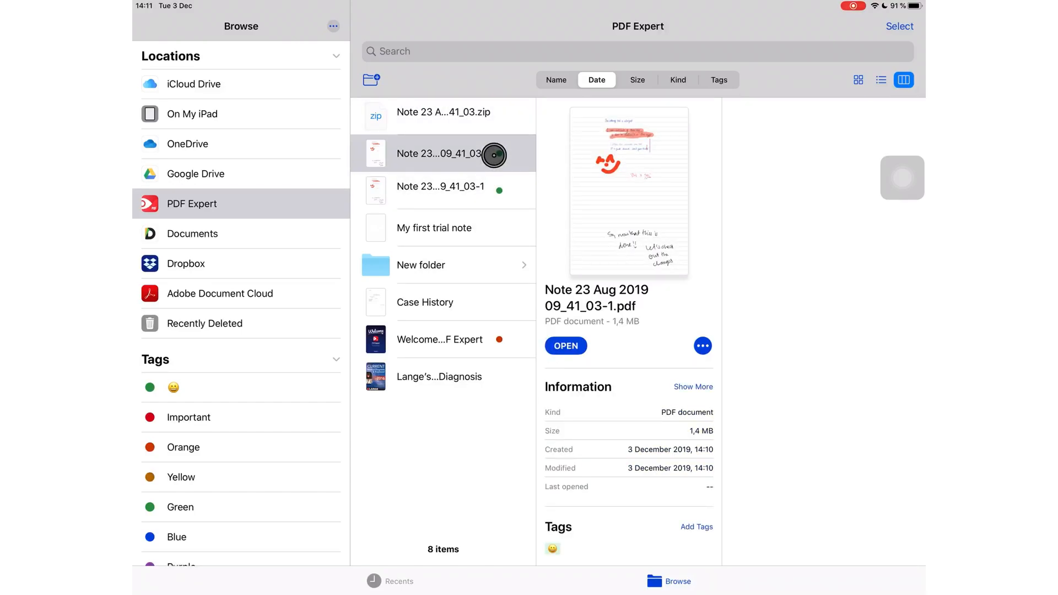
click(439, 187)
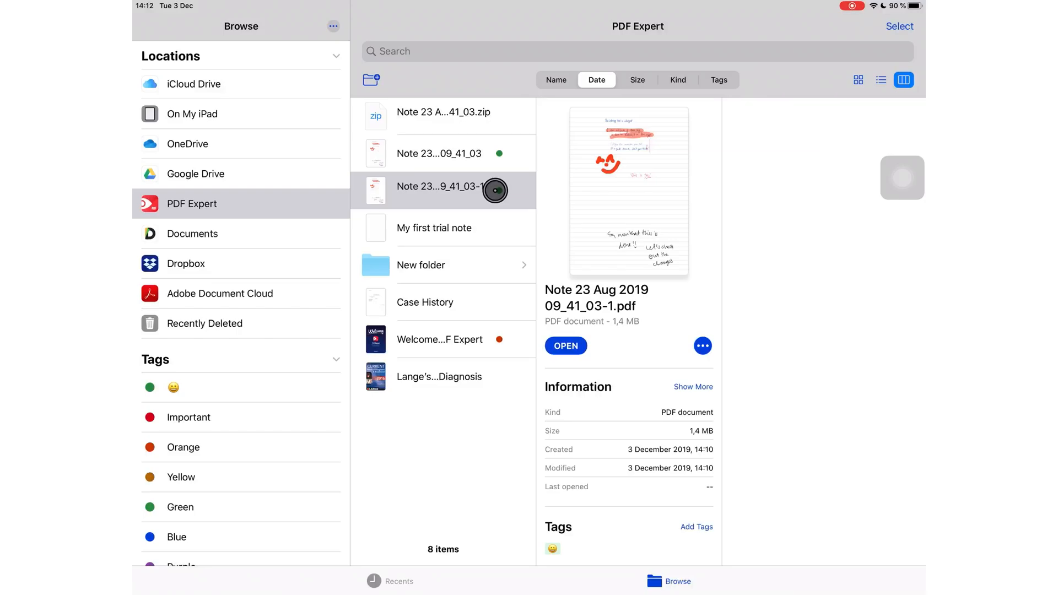
Browse the On My iPad folder grid down to LumaFusion, Scrivener, iMovie and Affinity Photo.
click(192, 113)
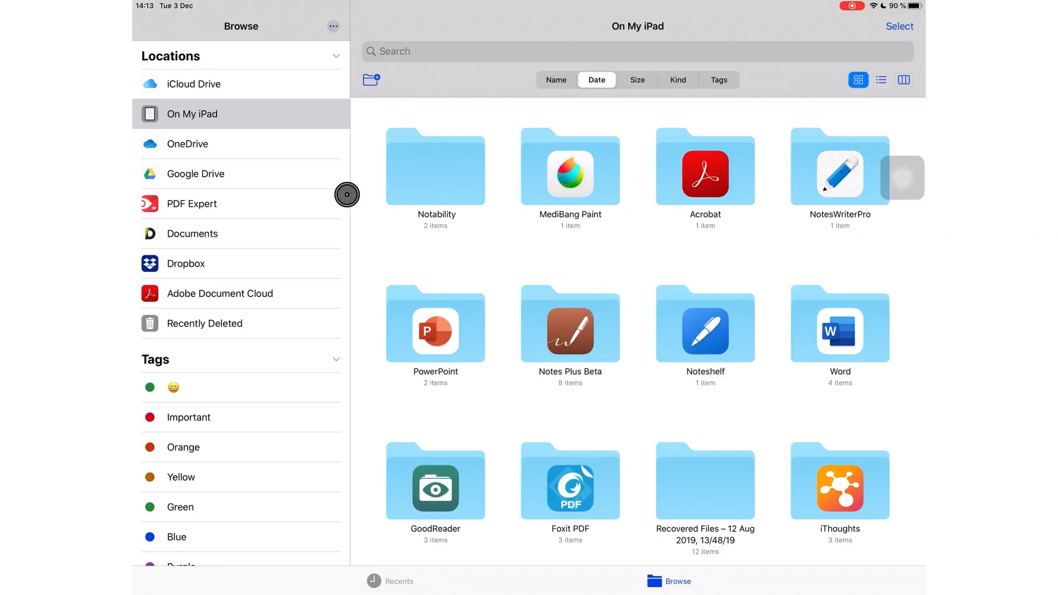
mouse_move(606, 329)
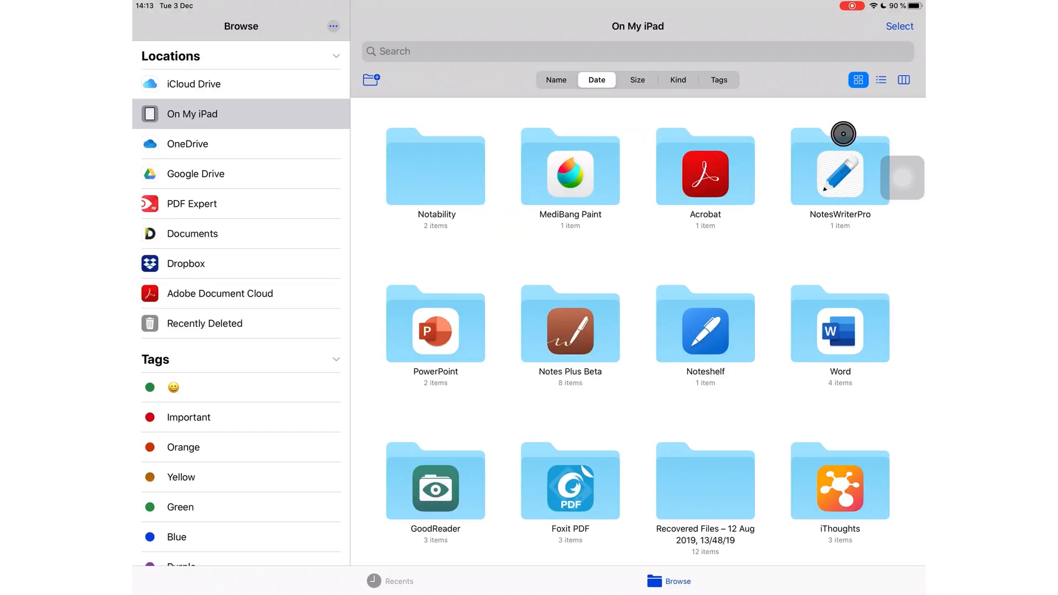
scroll(down, 3)
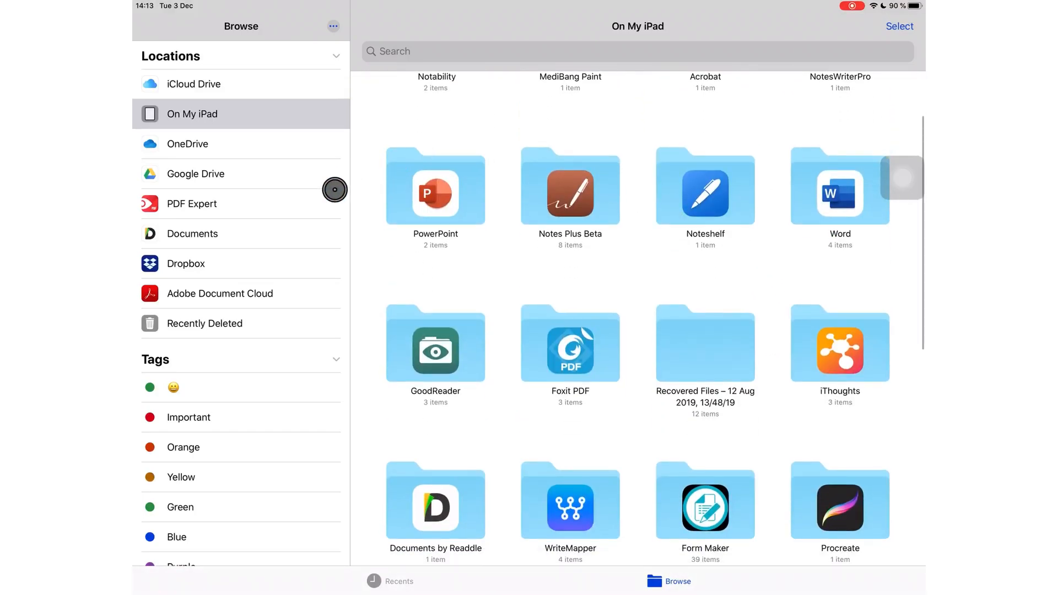
scroll(up, 3)
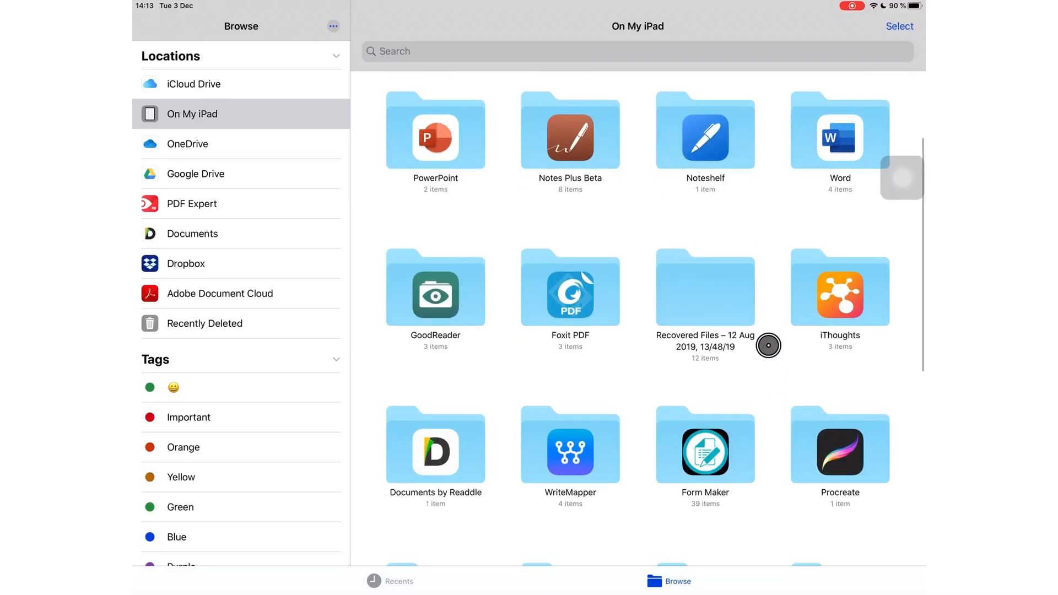
scroll(down, 3)
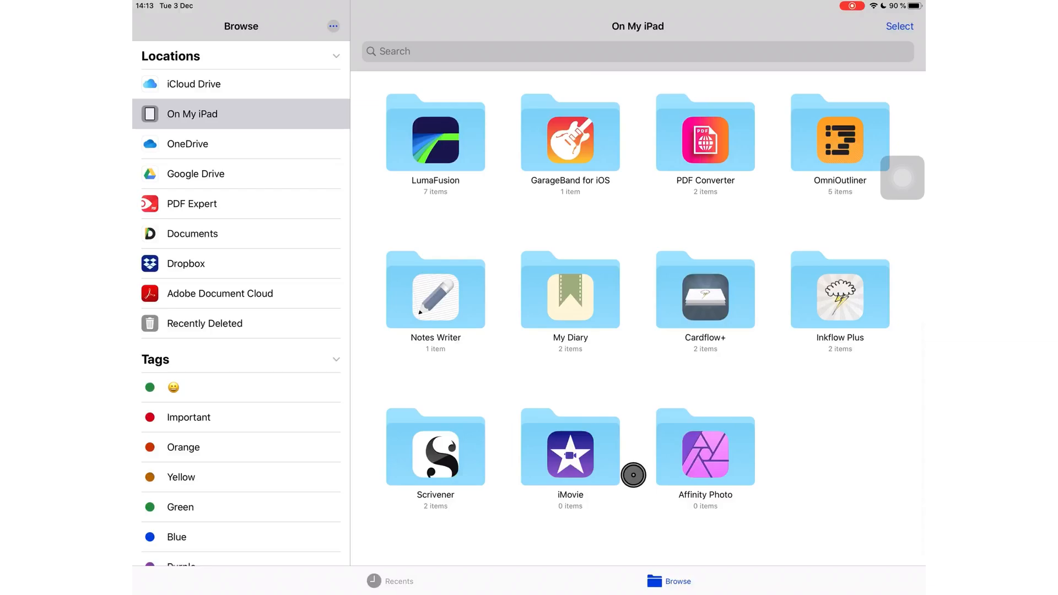
mouse_move(569, 168)
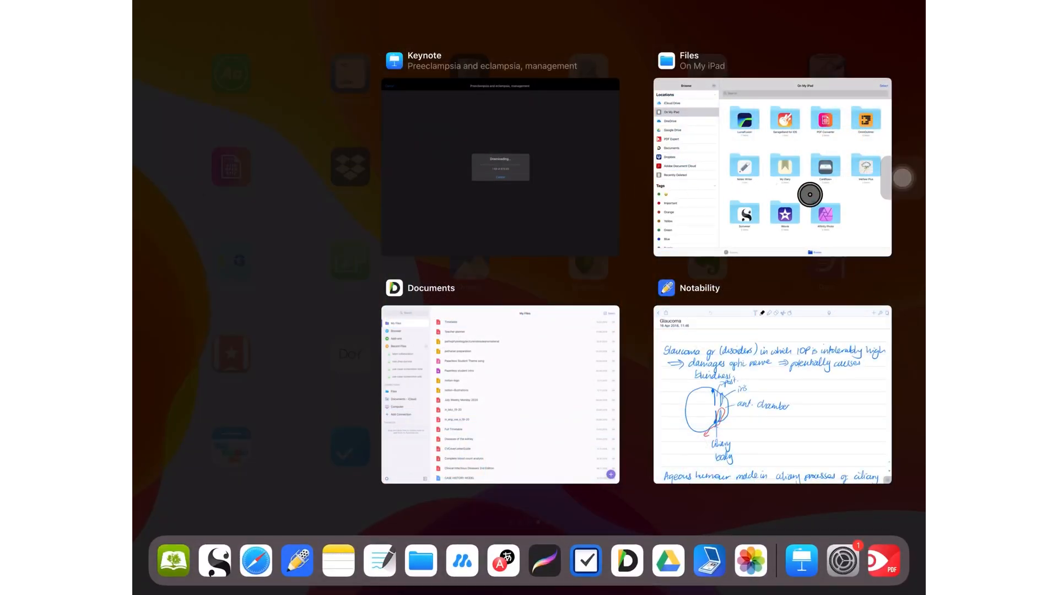
Share the Glaucoma note from Notability as a PDF via Other Apps and Save to Files.
click(772, 394)
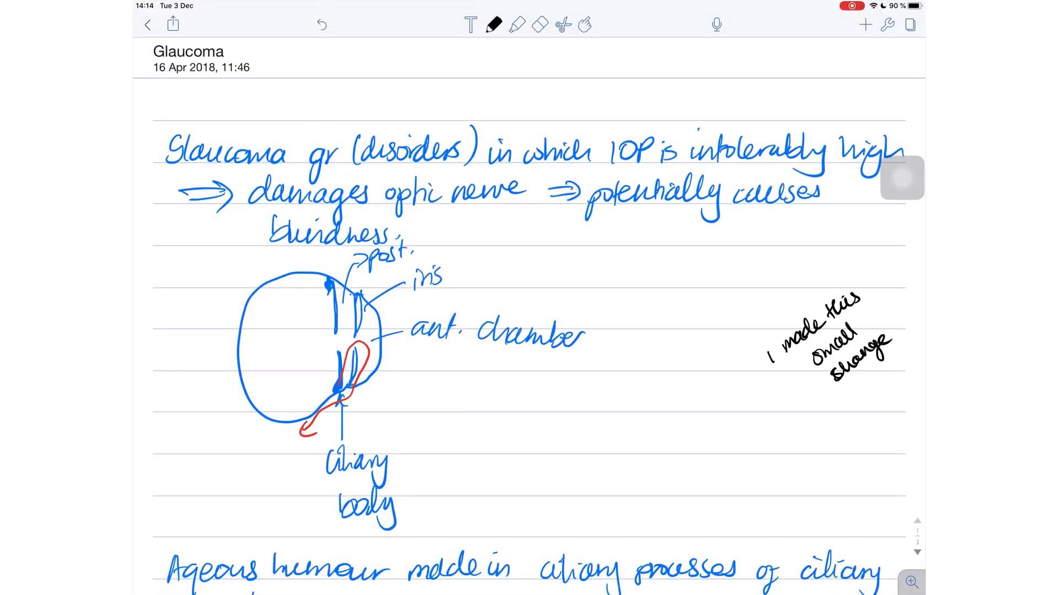
click(173, 24)
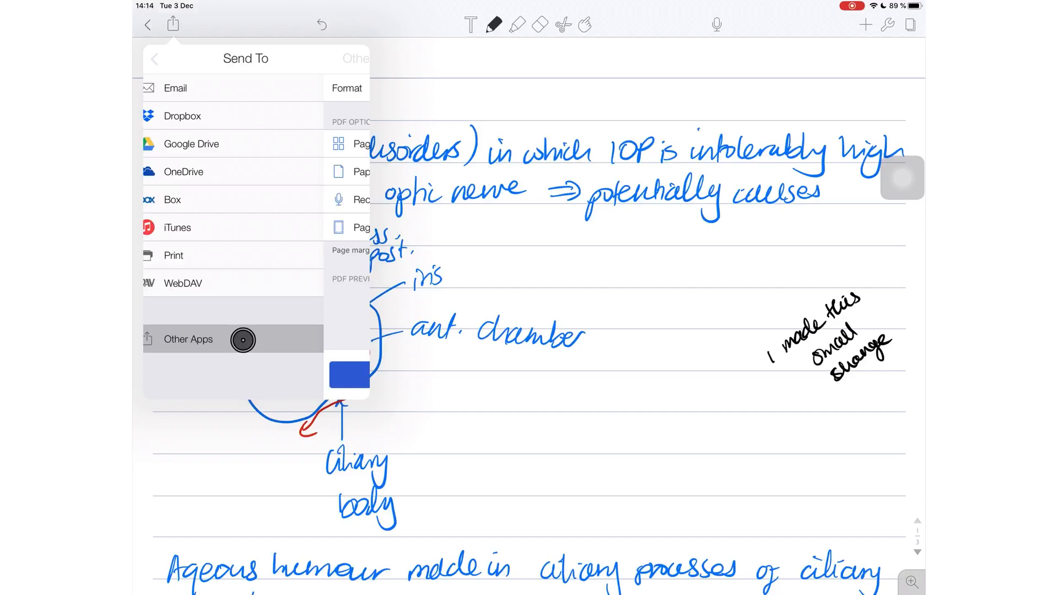
click(189, 339)
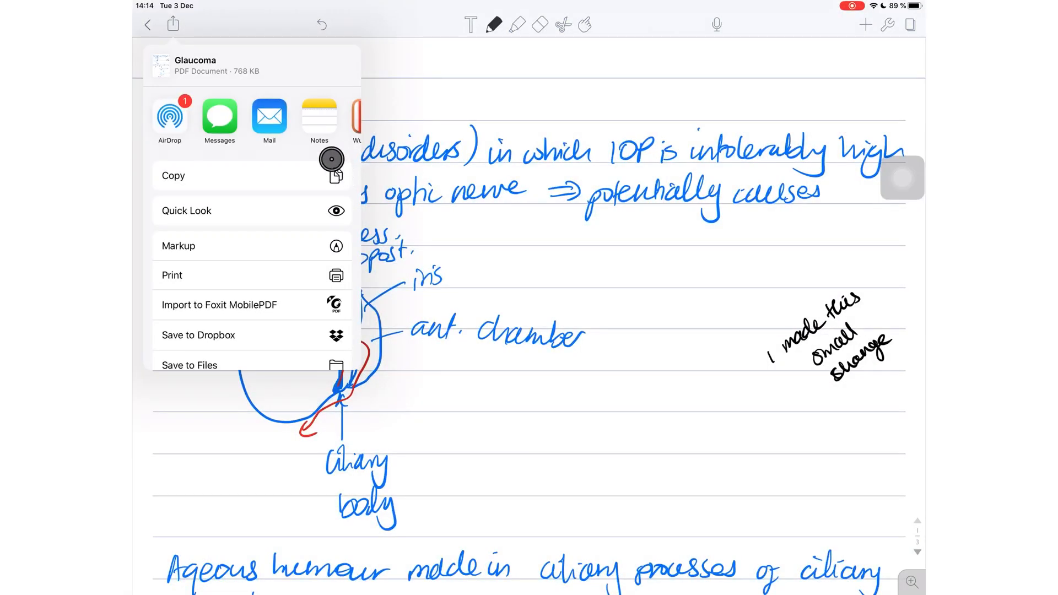
scroll(down, 3)
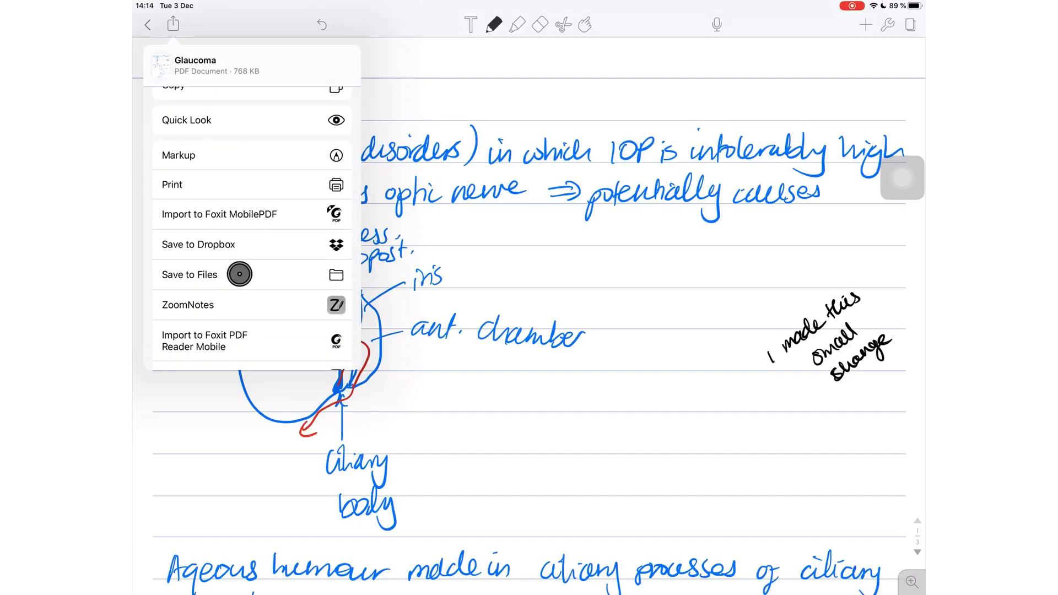
click(190, 274)
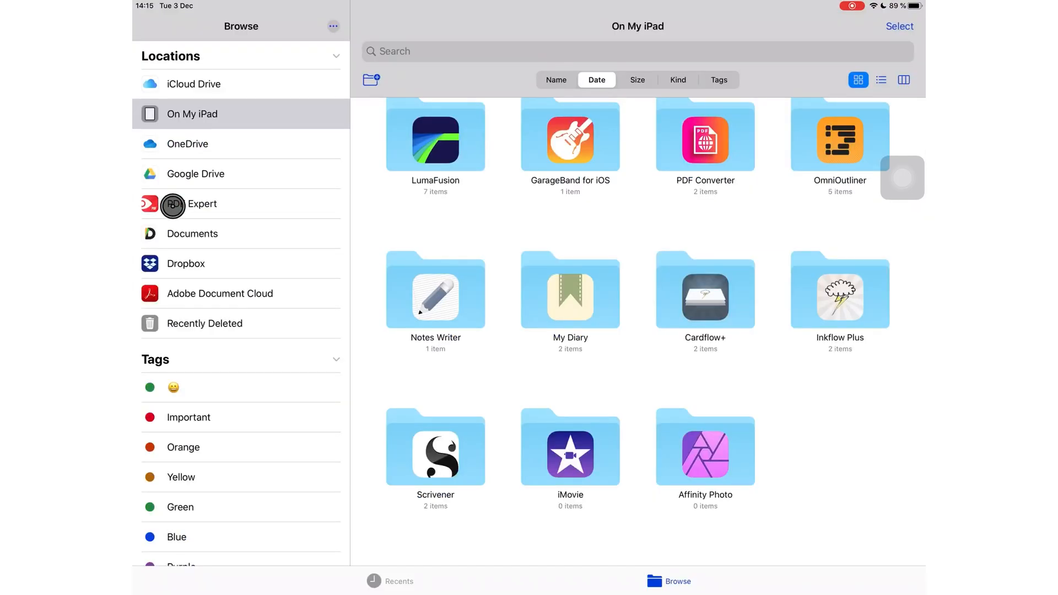
Handwrite 'I made this change in Files' on the Note 23 Aug 2019 PDF in PDF Expert's storage using Markup.
click(201, 203)
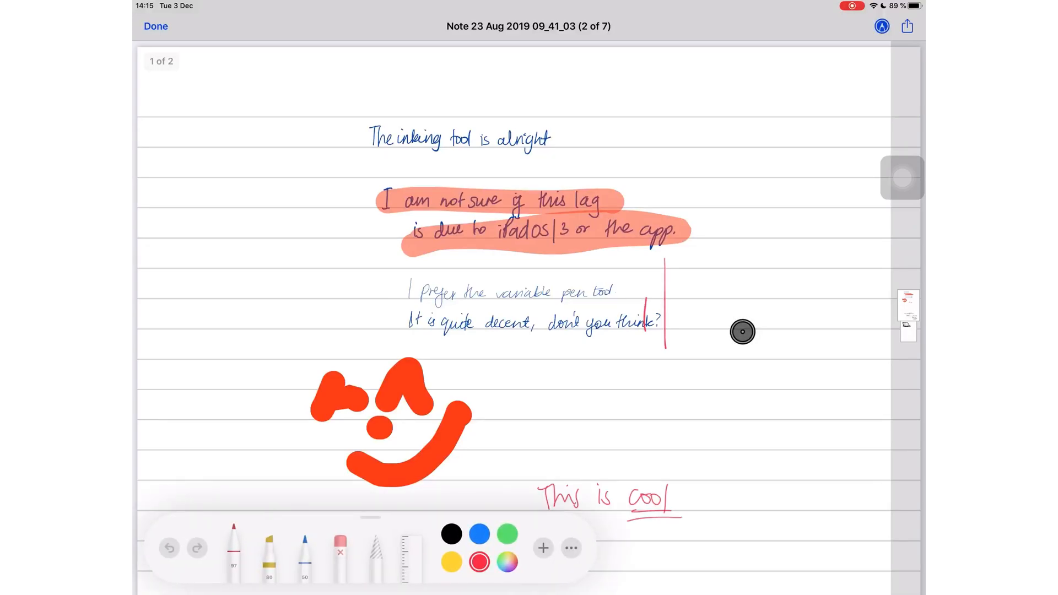
click(234, 550)
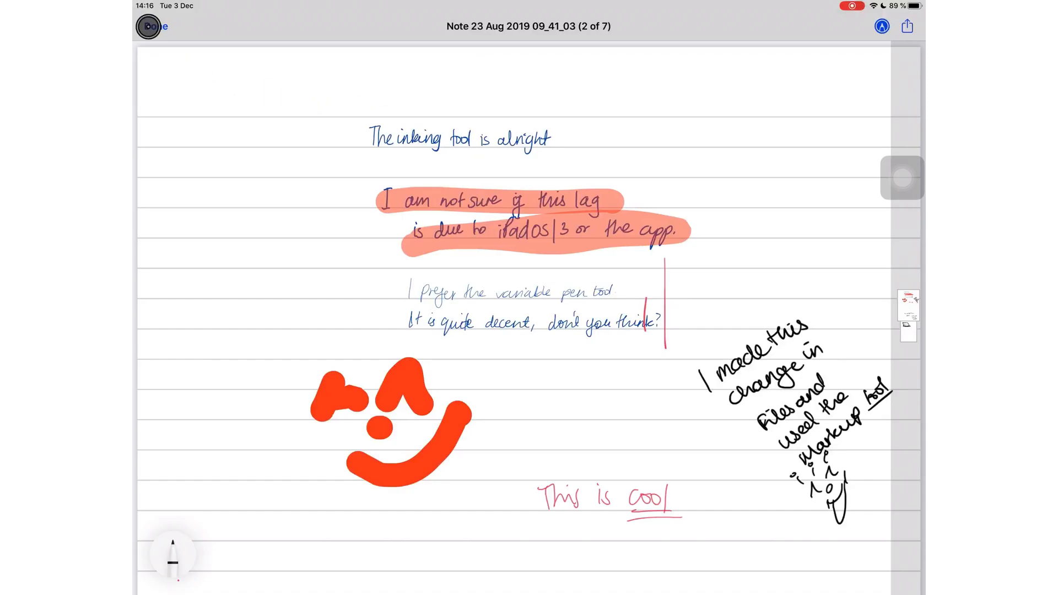
click(150, 27)
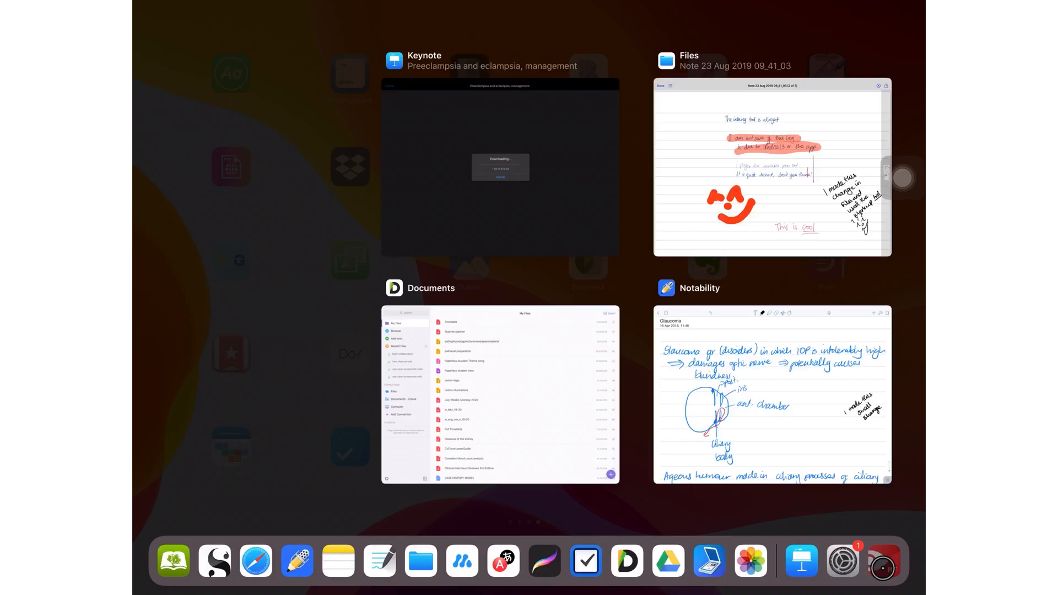
Handwrite 'another change done in PDF Expert' in blue on the note page with PDF Expert's Annotate pen.
click(499, 395)
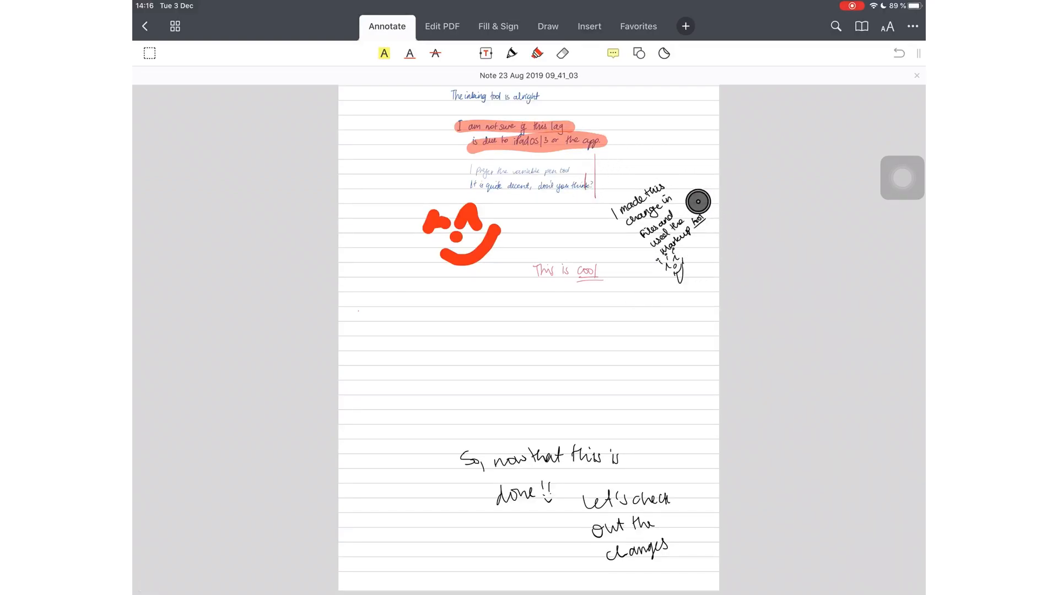
click(525, 53)
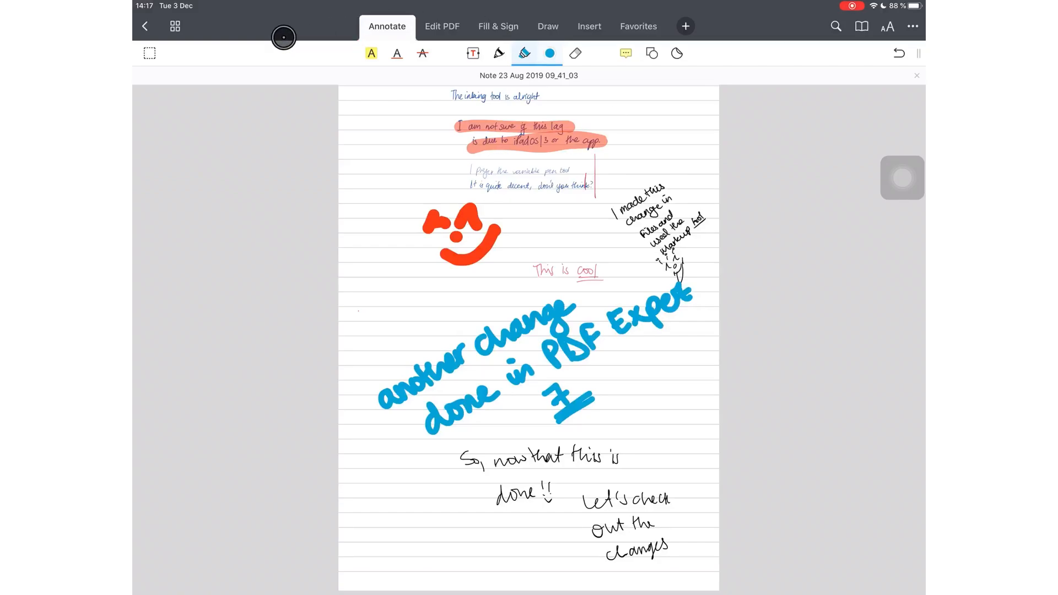
click(145, 25)
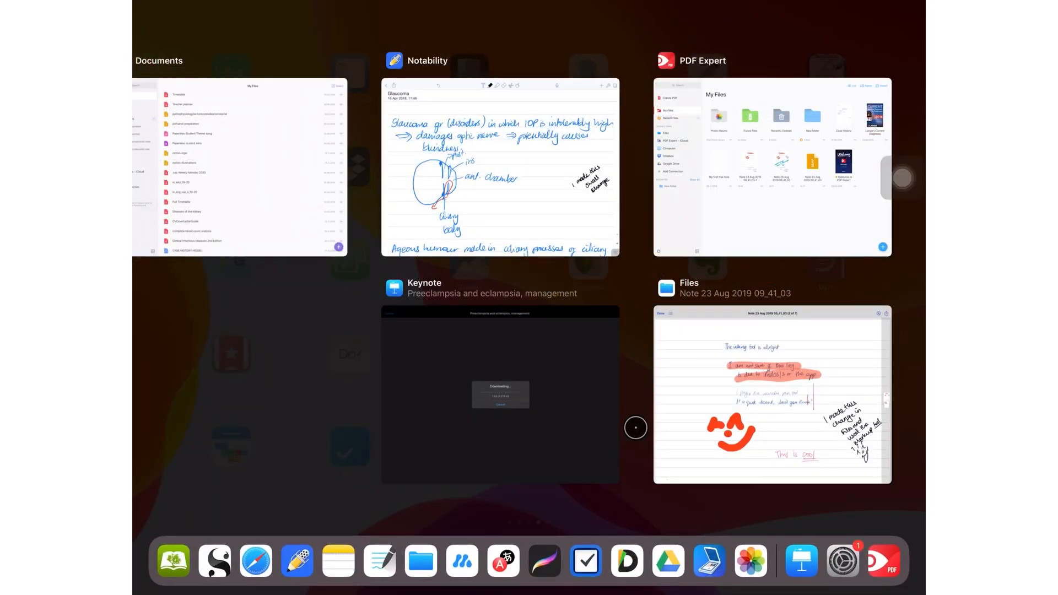
Return to the note's Quick Look view in Files to compare the Files and PDF Expert annotations.
click(772, 394)
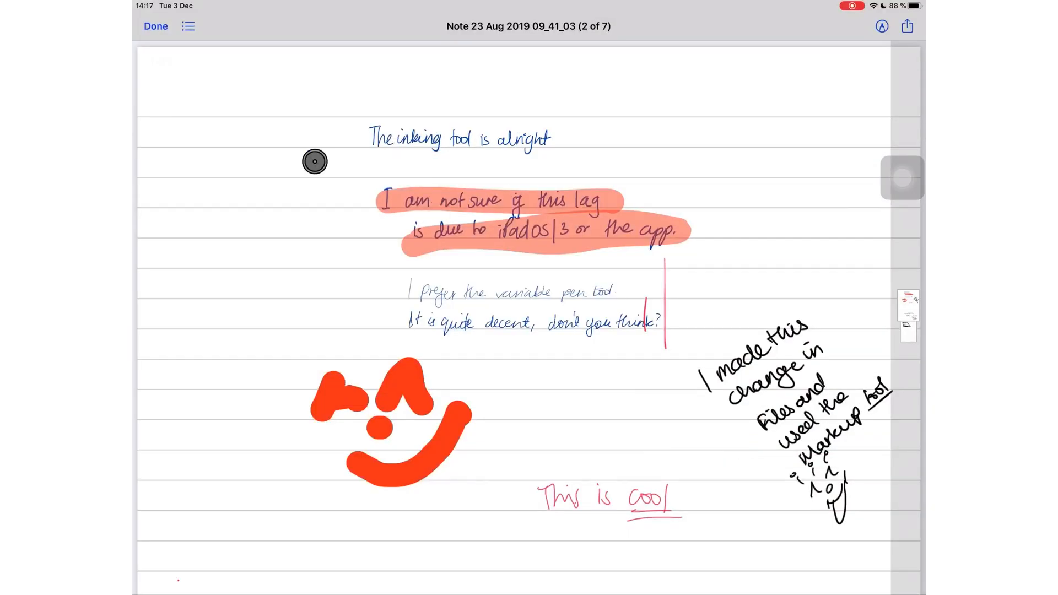
click(156, 25)
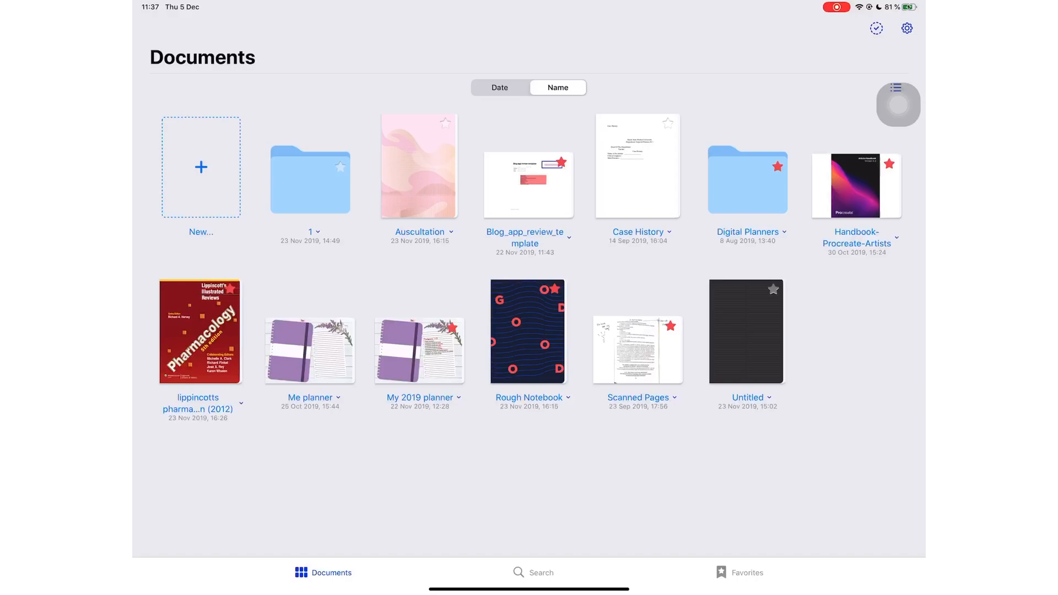
Start an Import from GoodNotes' New… menu and browse the iCloud Drive picker's app folders down to Work.
click(201, 166)
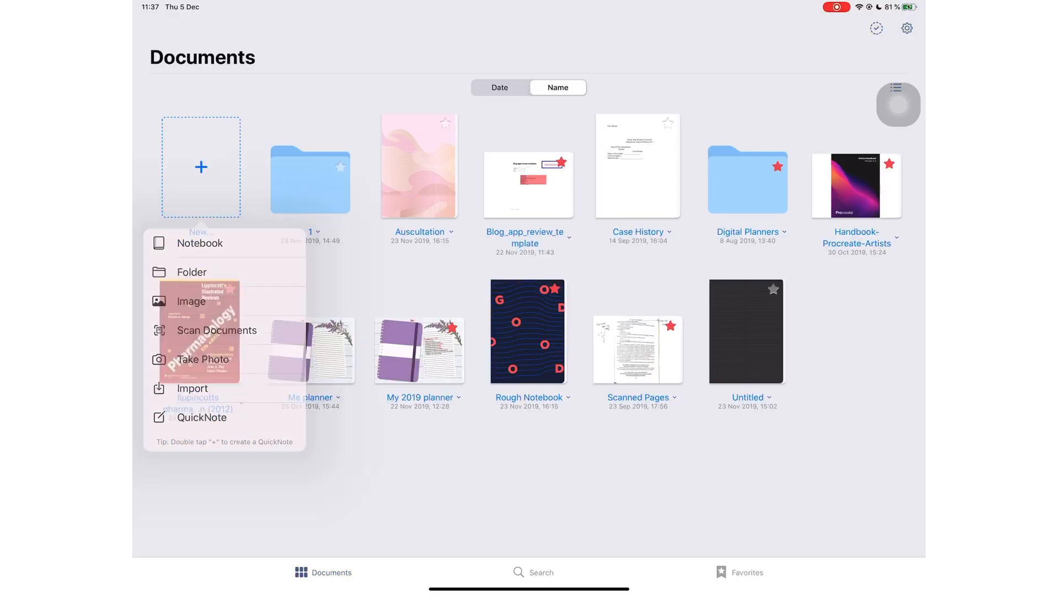
click(192, 388)
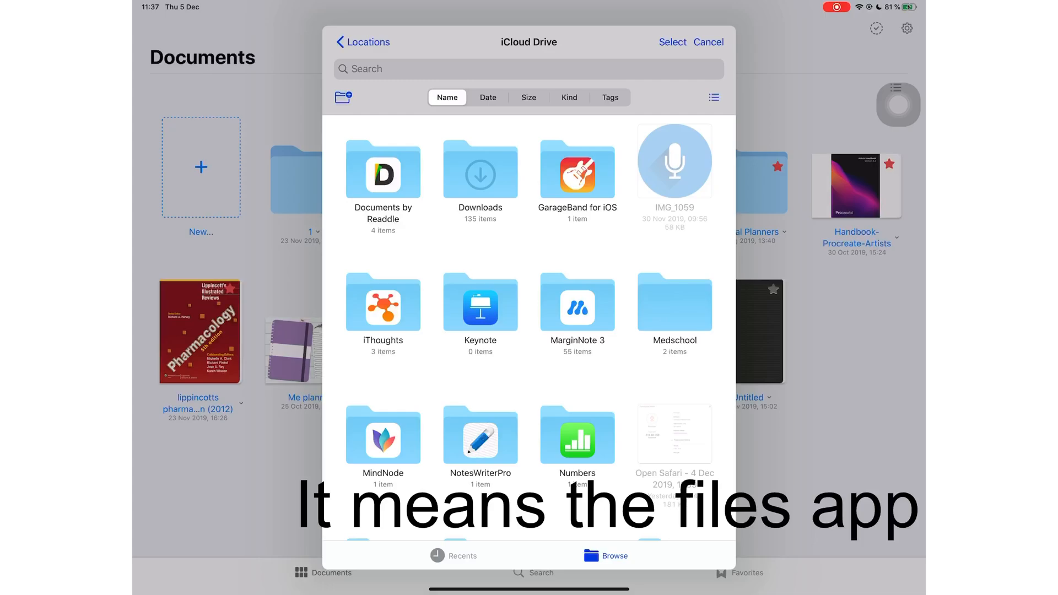
scroll(down, 3)
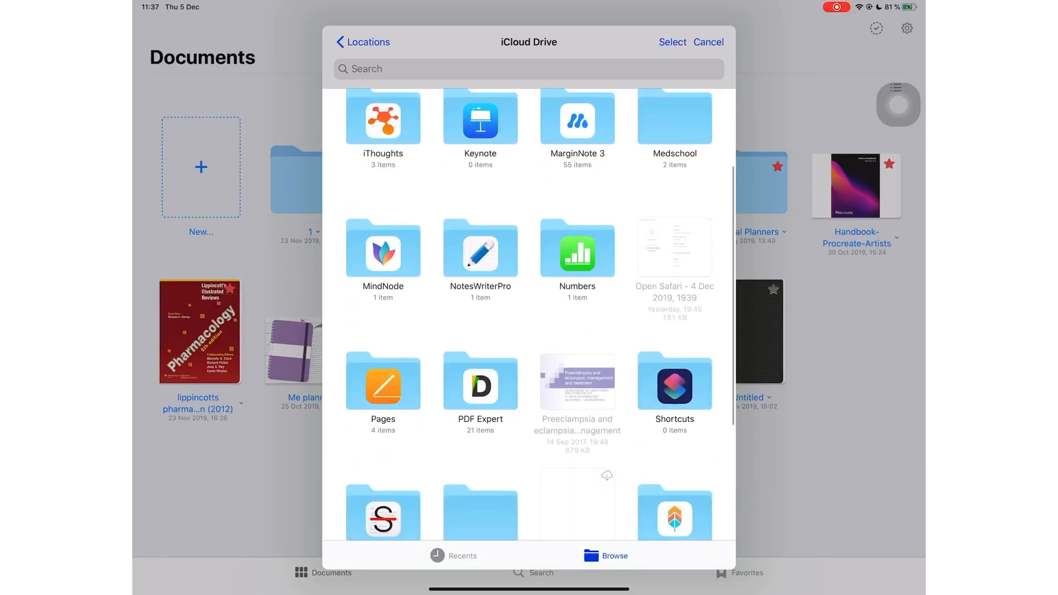
scroll(down, 3)
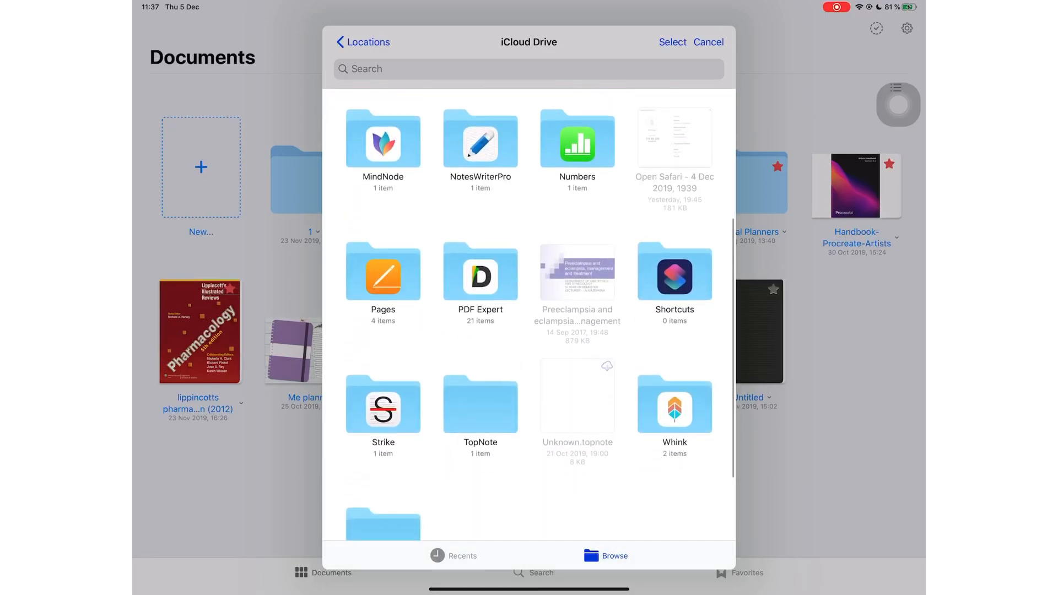
scroll(down, 3)
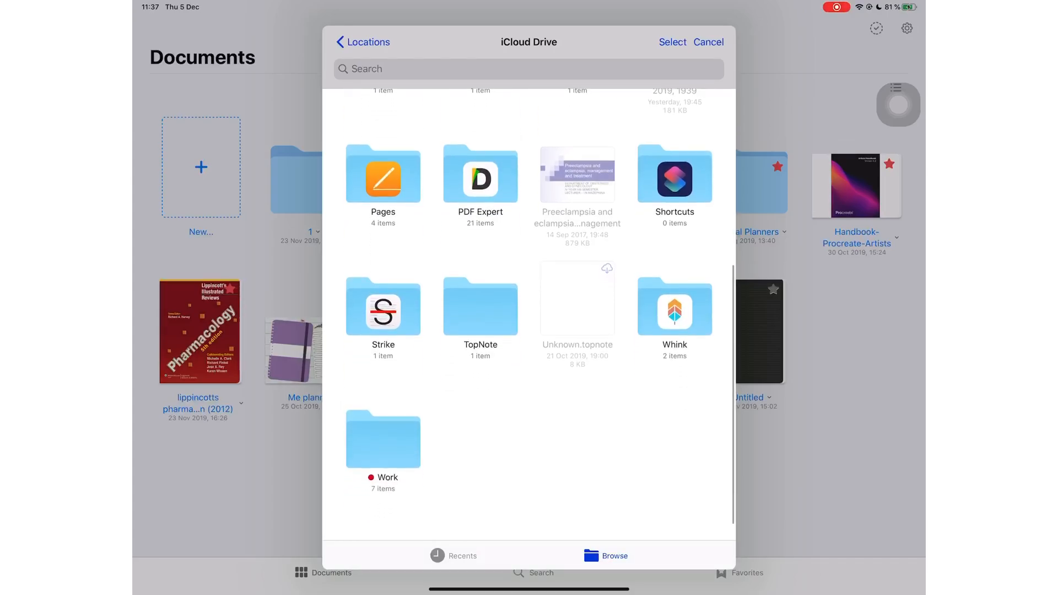
scroll(up, 3)
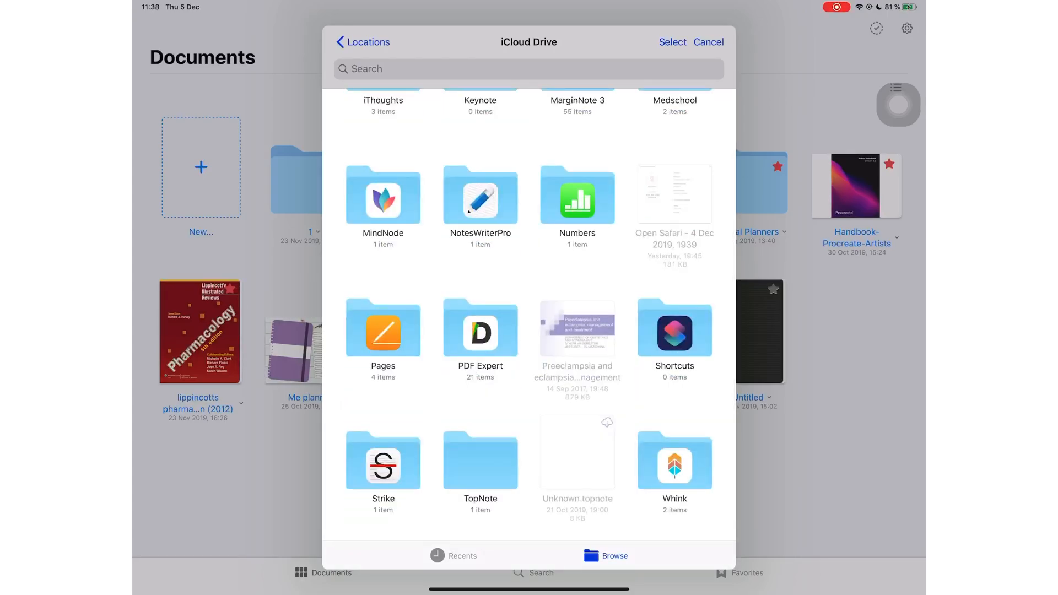